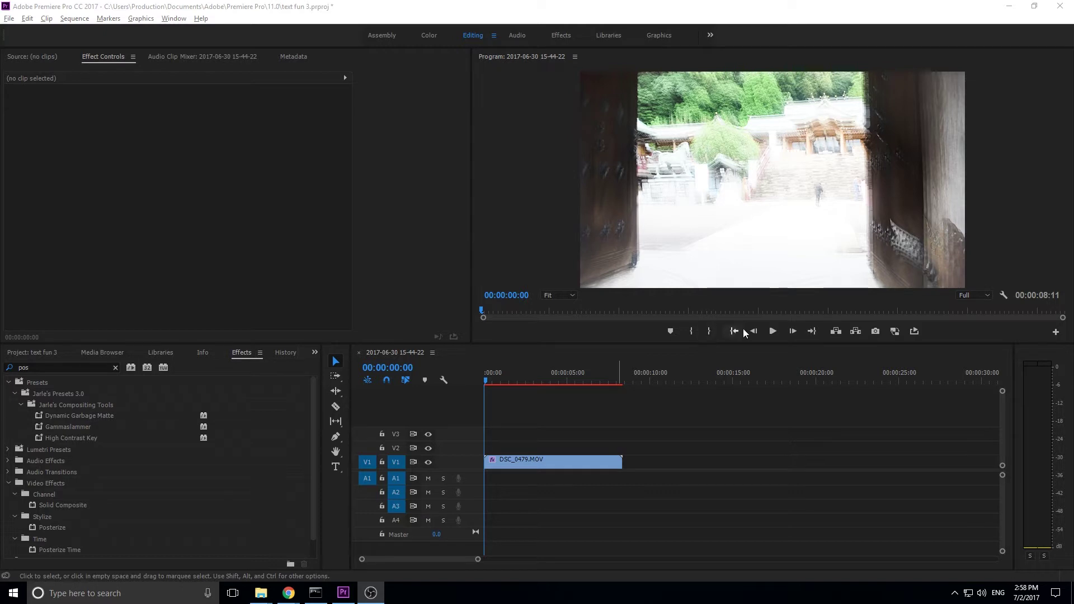
pyautogui.moveTo(520, 362)
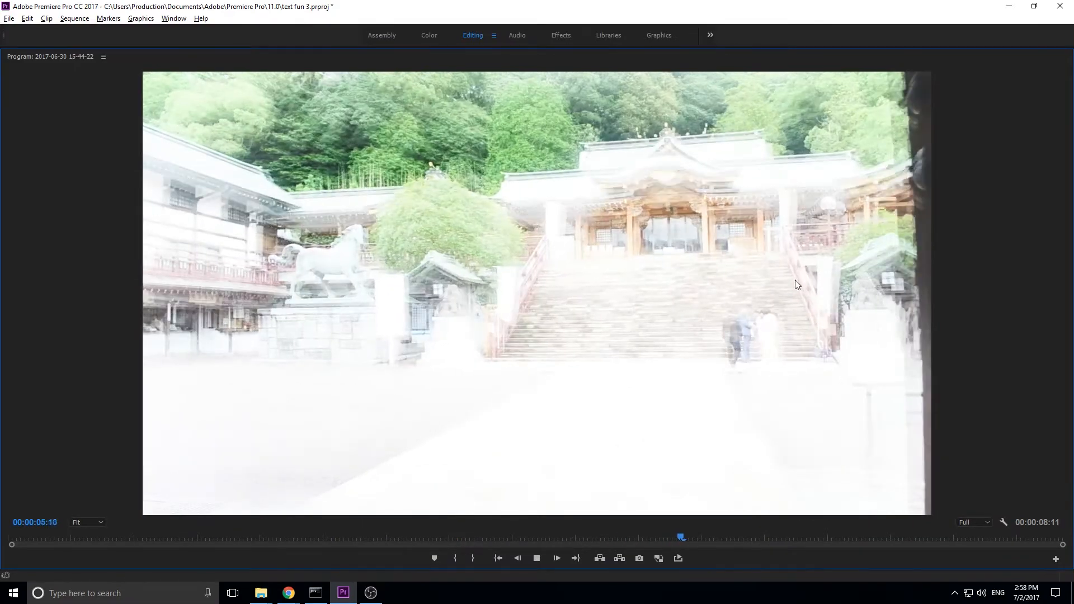
# Step: Save the project, put plain DSC_0479.MOV on V1 with existing sequence settings, and play it
pyautogui.click(536, 557)
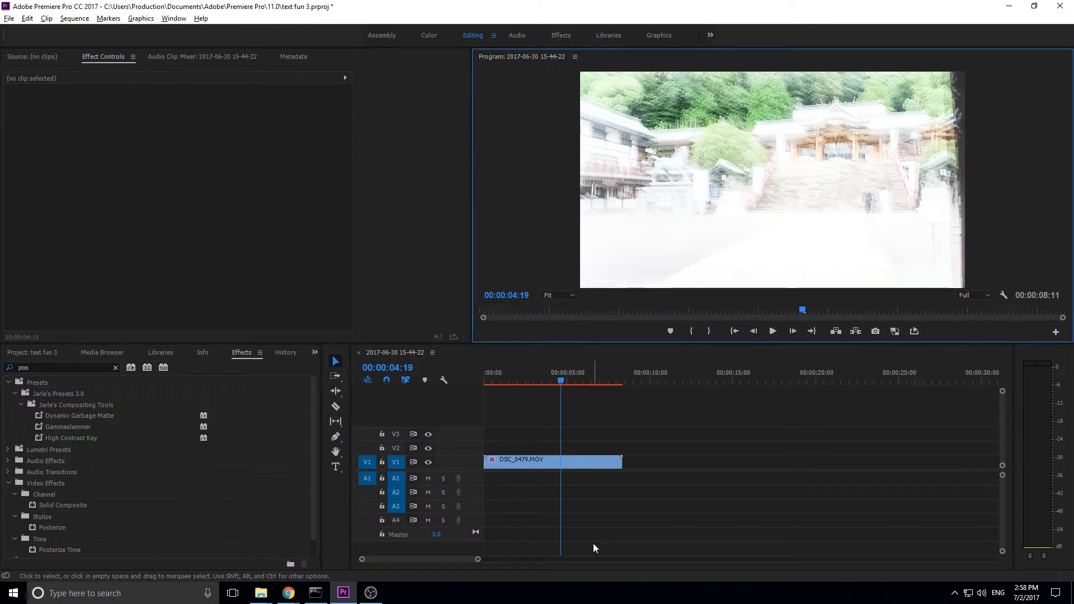
pyautogui.press('ctrl+s')
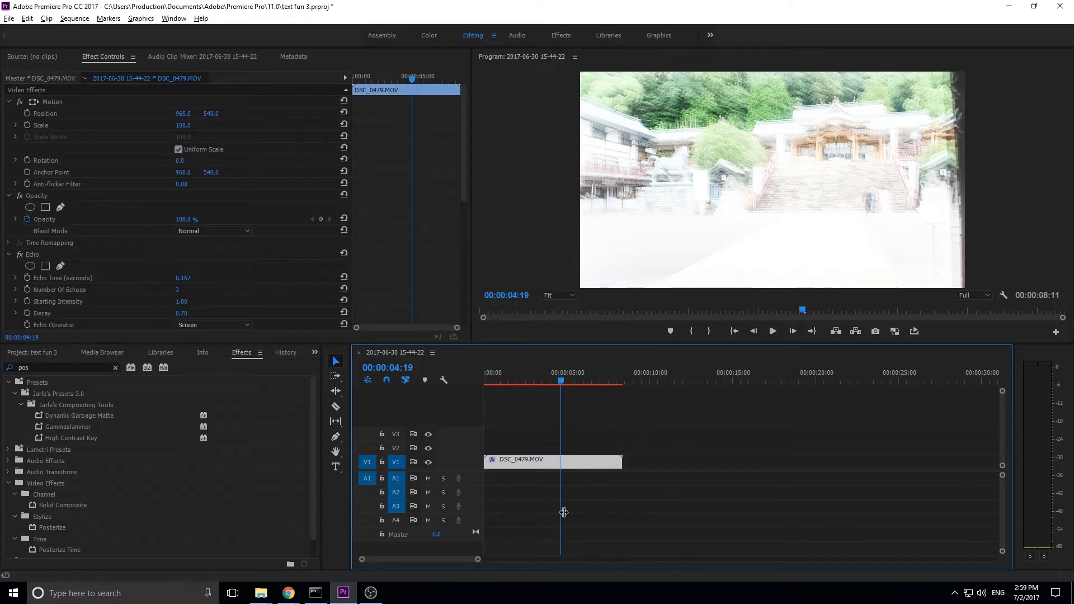
pyautogui.click(32, 352)
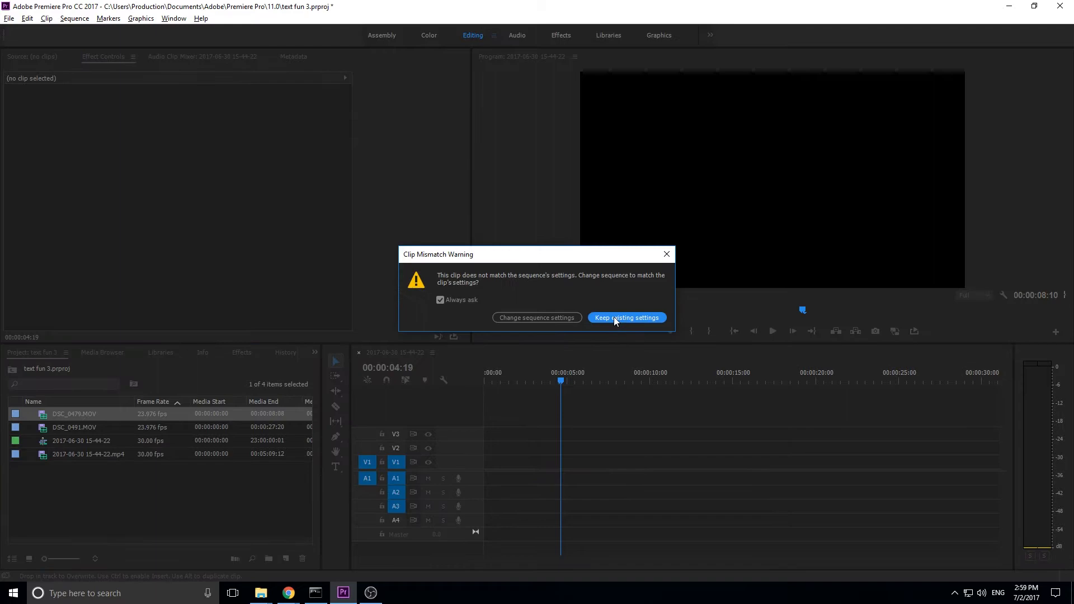
pyautogui.click(626, 318)
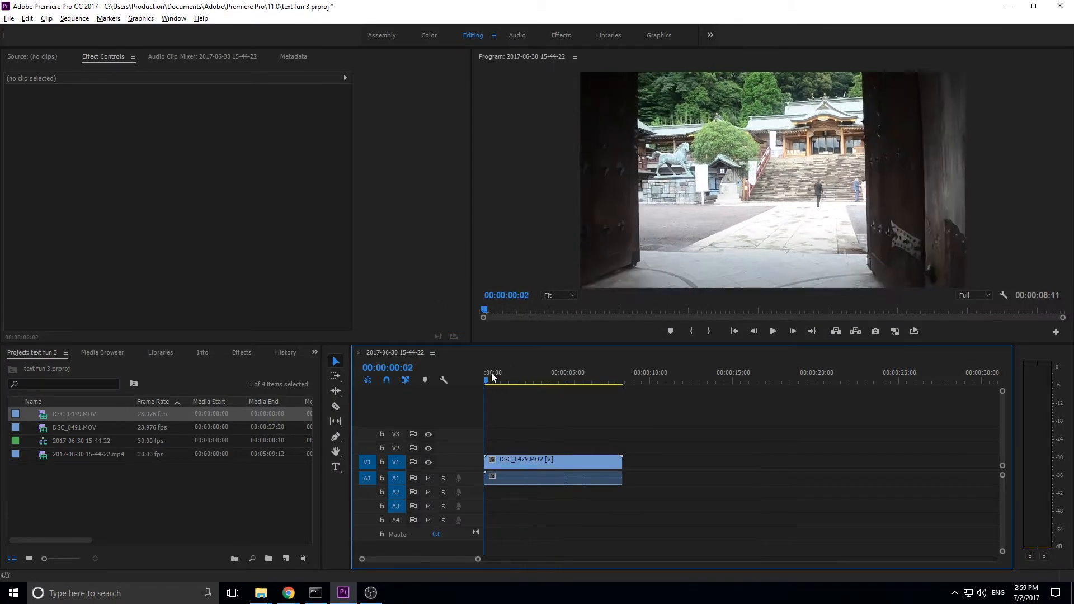
pyautogui.click(772, 330)
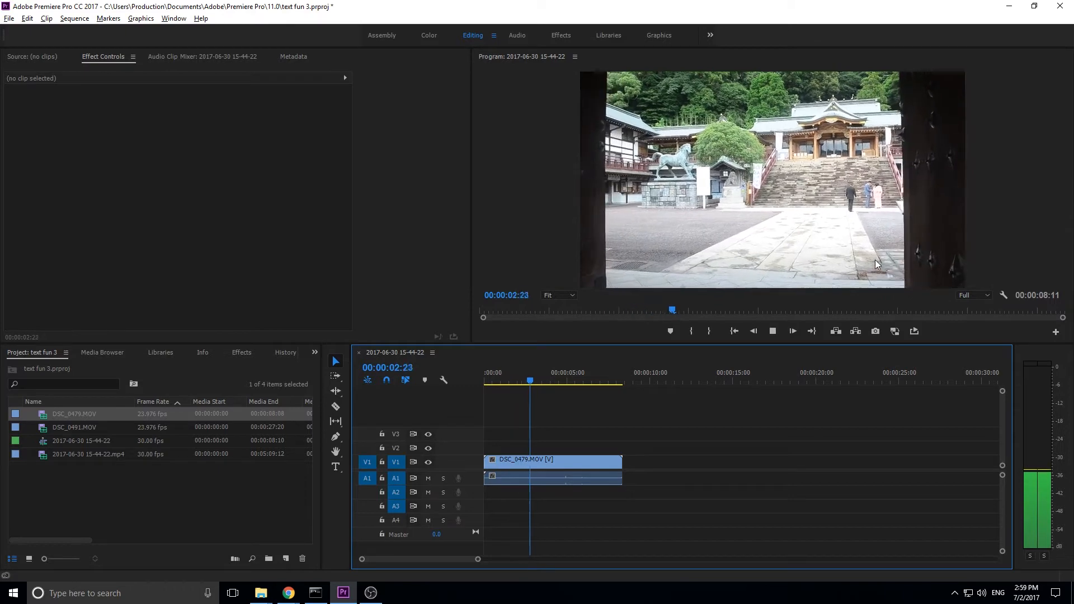
pyautogui.click(793, 330)
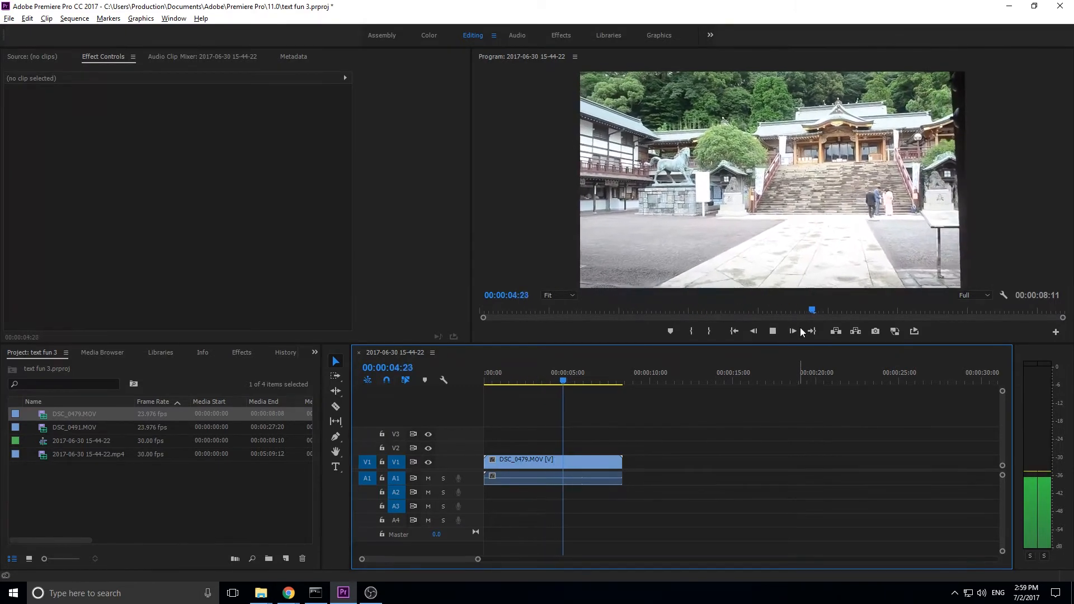
pyautogui.click(734, 330)
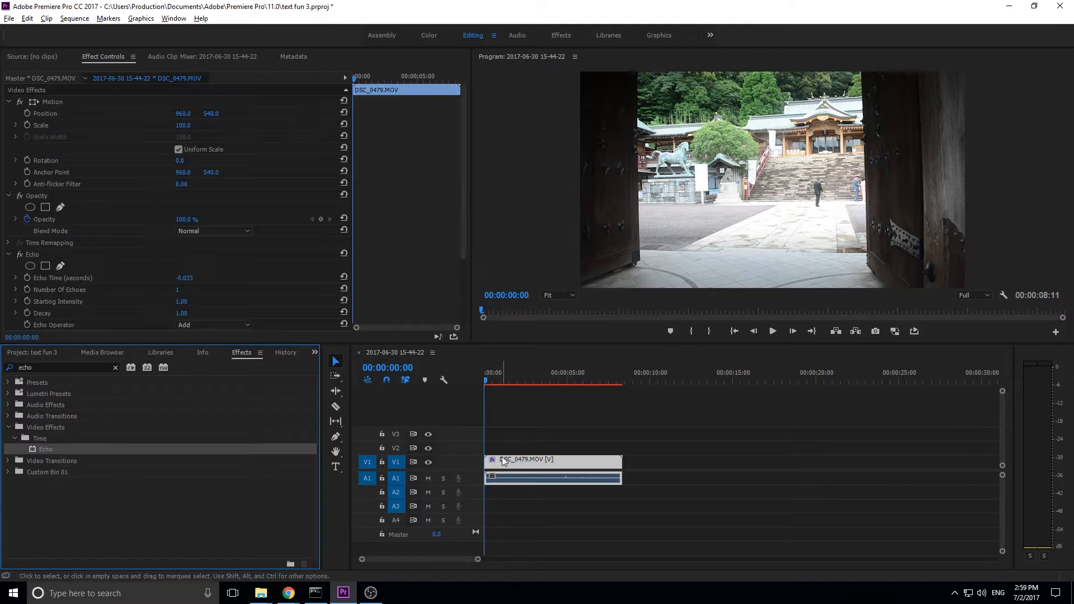
# Step: Tune Echo to 0.150 s time, 3 echoes, 0.50 decay, Screen operator, then preview
pyautogui.scroll(-3)
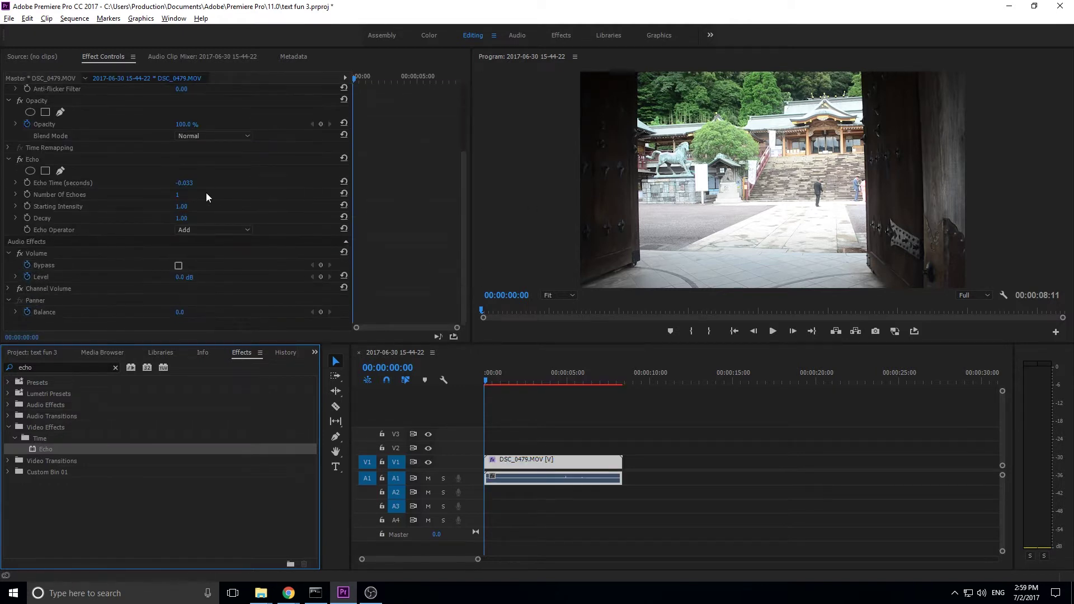
pyautogui.scroll(3)
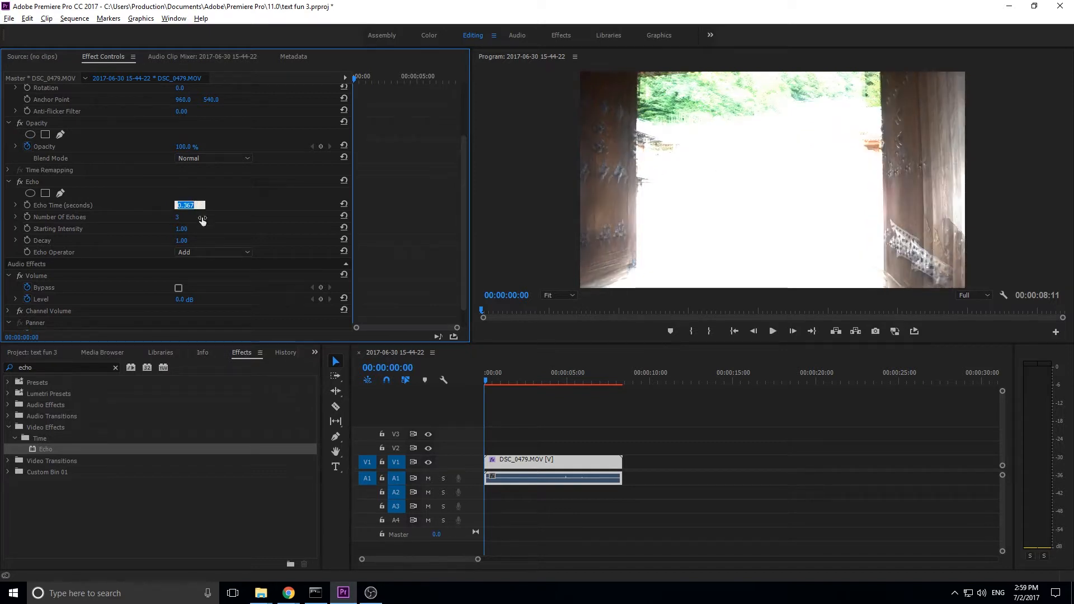
pyautogui.write('.150')
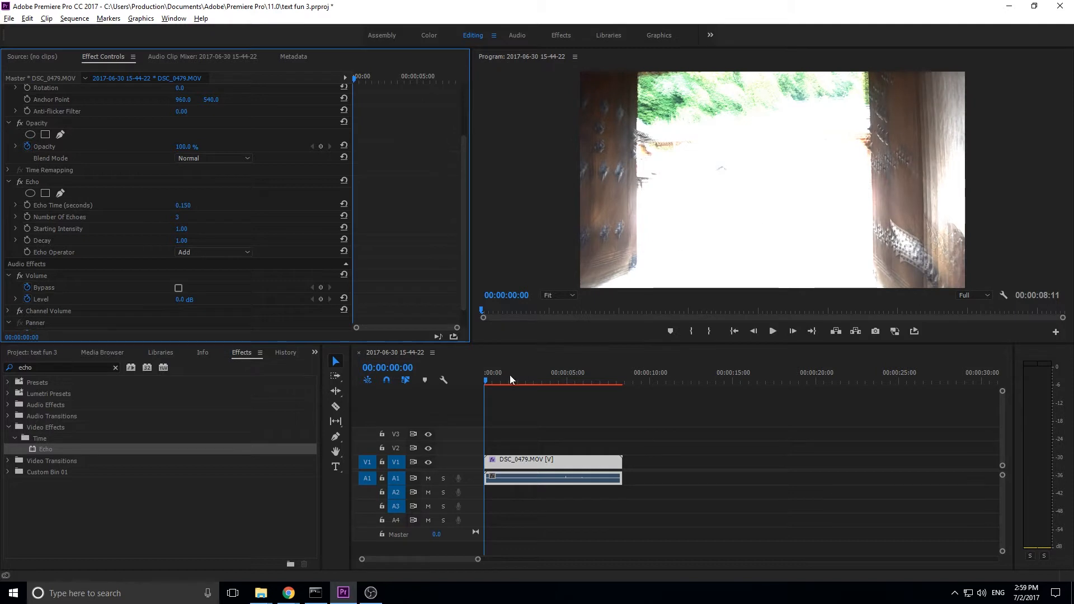
pyautogui.moveTo(867, 190)
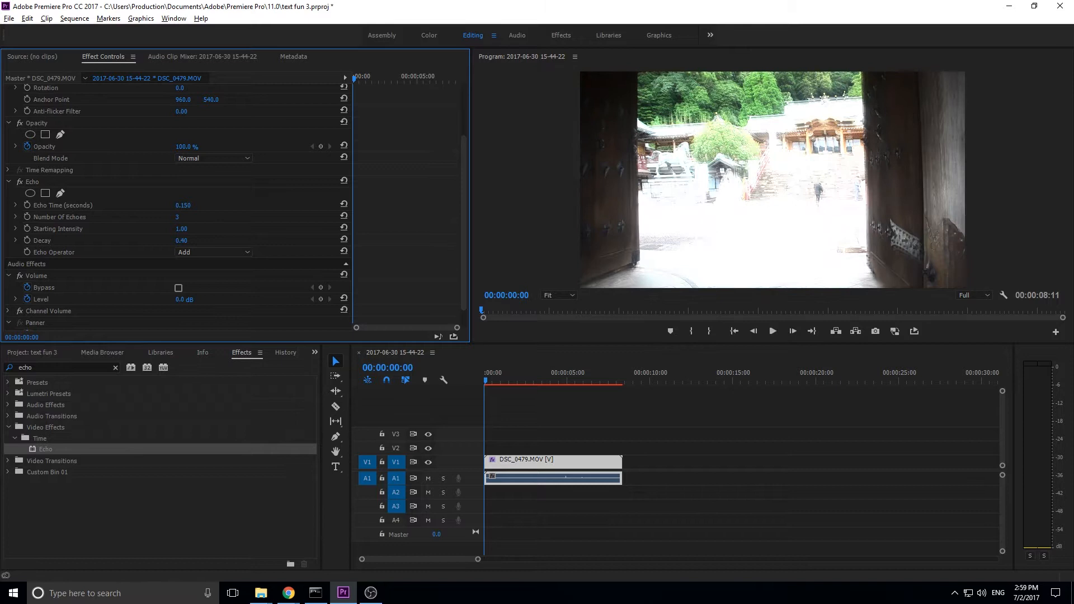
pyautogui.click(212, 252)
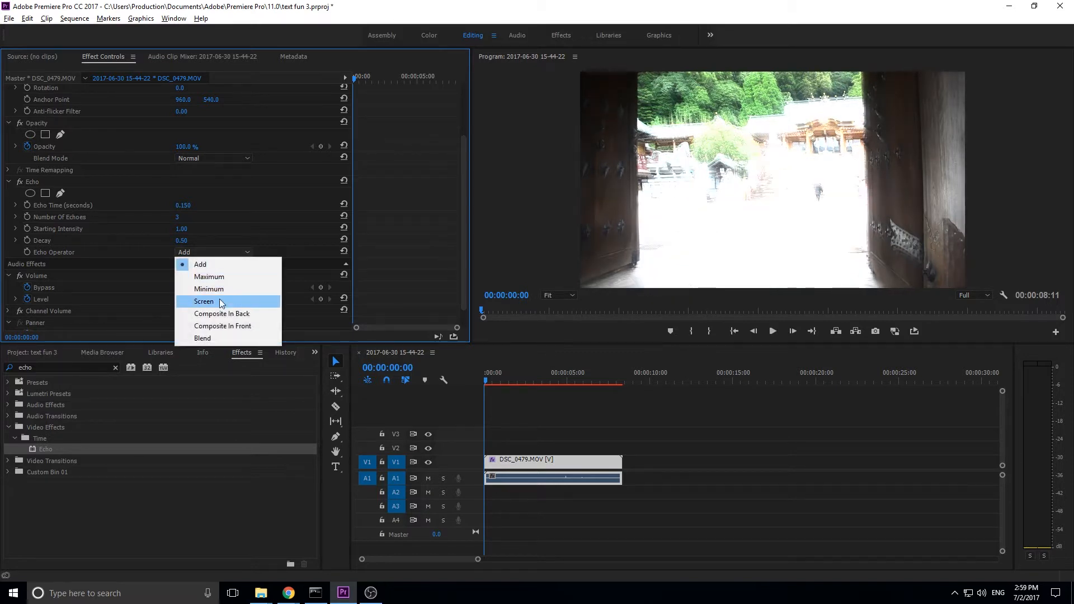
pyautogui.click(204, 302)
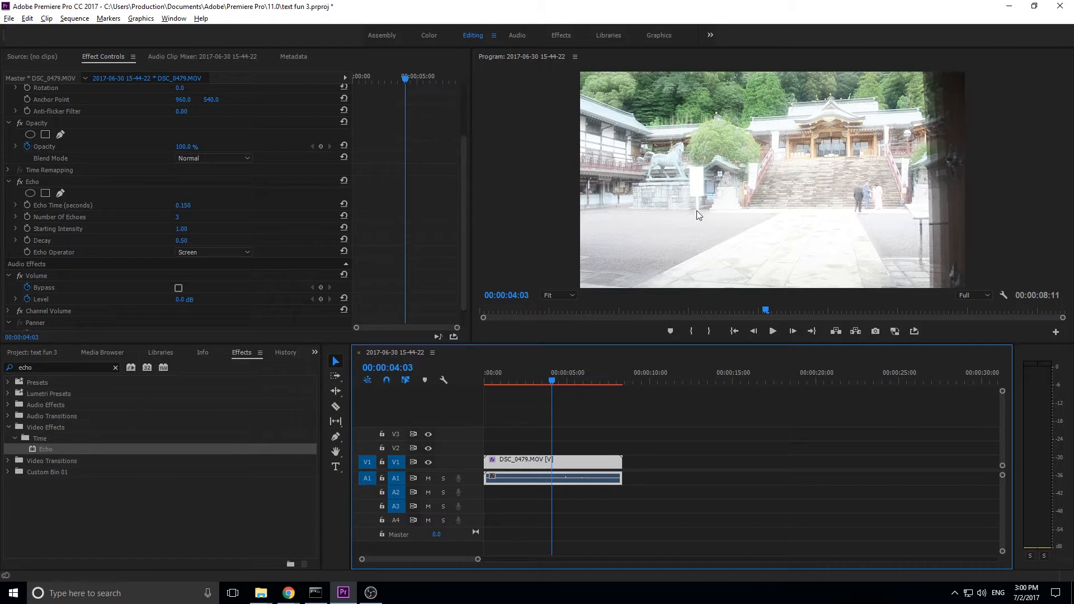
pyautogui.click(563, 382)
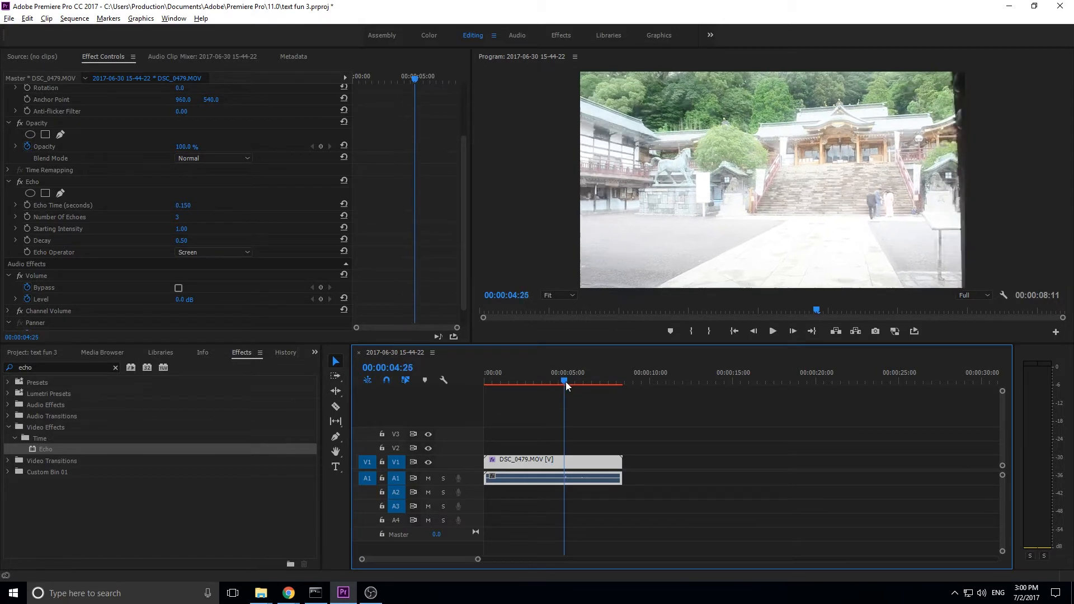
pyautogui.click(497, 382)
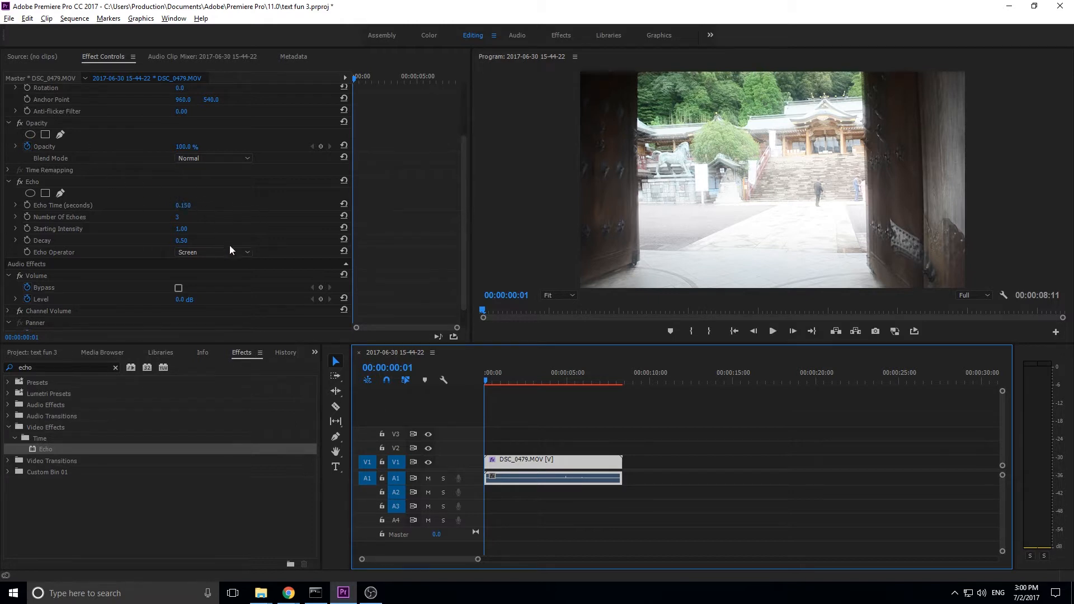
# Step: Apply Posterize Time from Video Effects > Time at frame rate 15 and preview the choppy motion
pyautogui.tripleClick(61, 368)
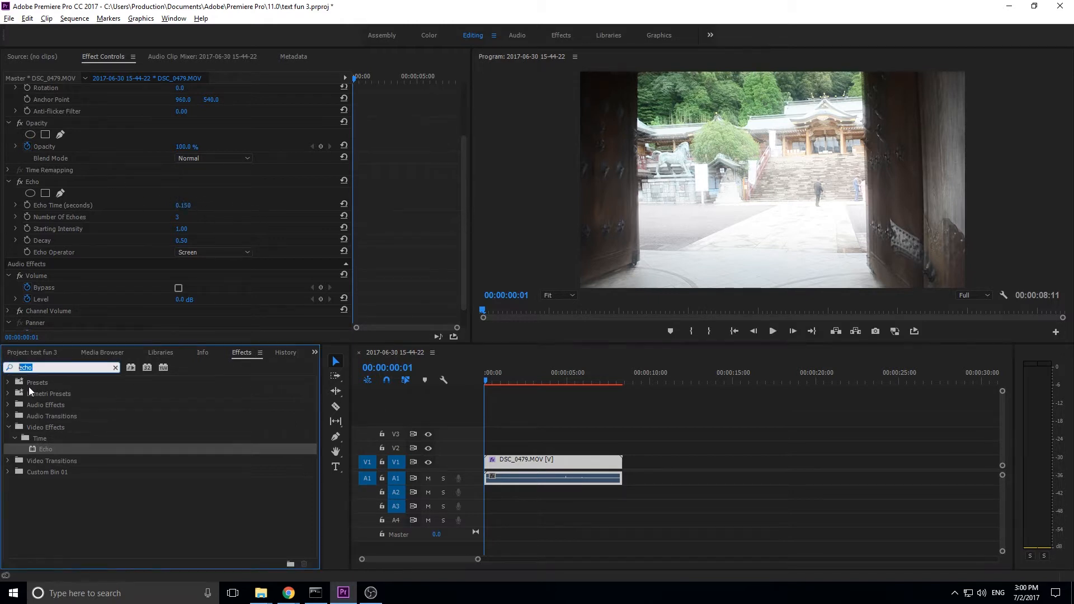
pyautogui.click(114, 368)
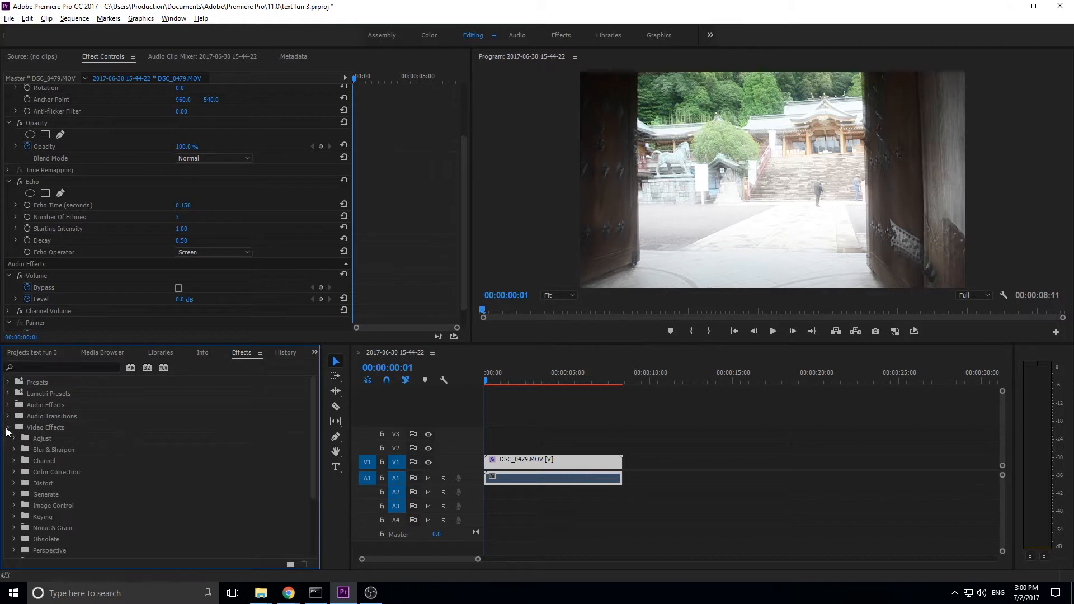
pyautogui.scroll(-3)
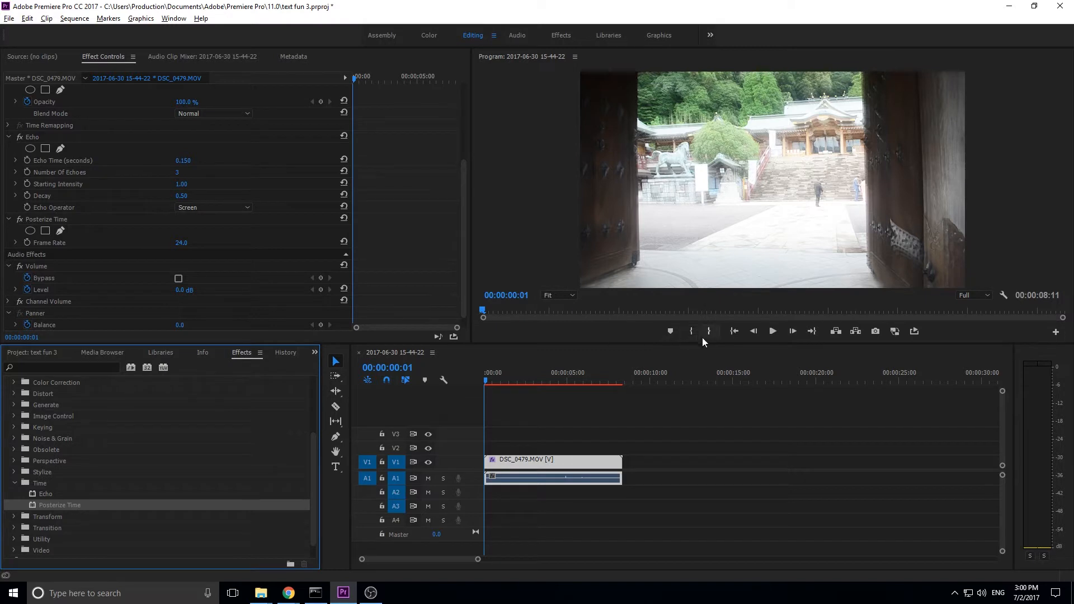
pyautogui.moveTo(708, 332)
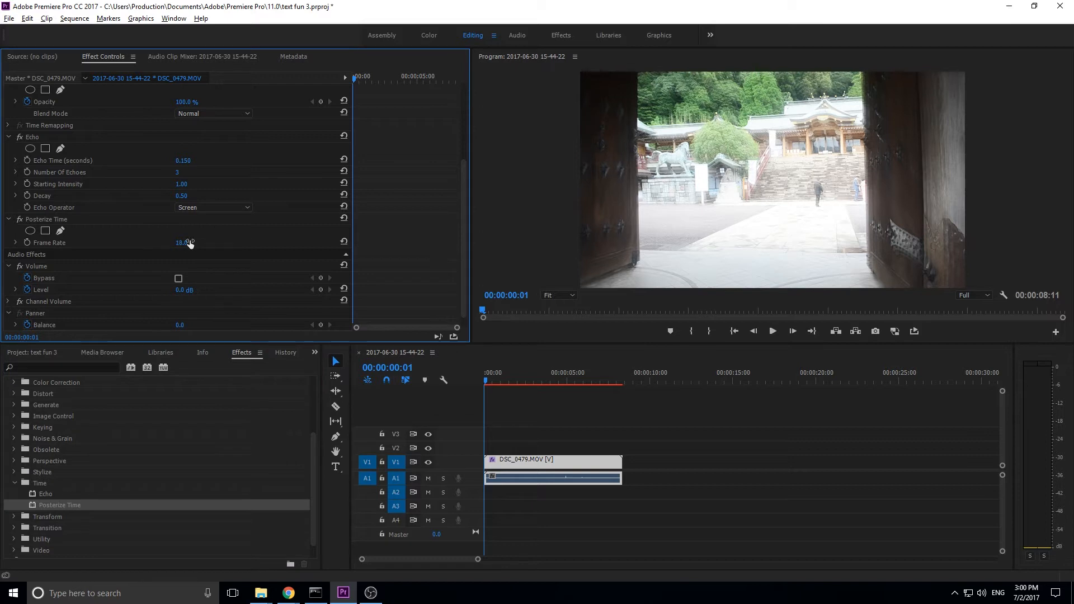
pyautogui.click(772, 331)
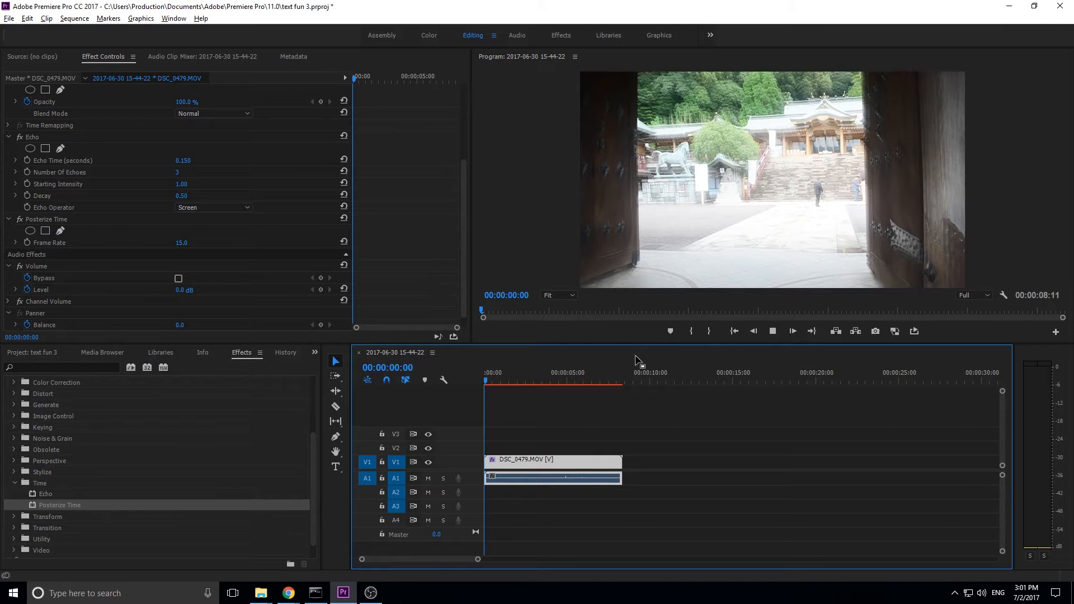
pyautogui.click(538, 372)
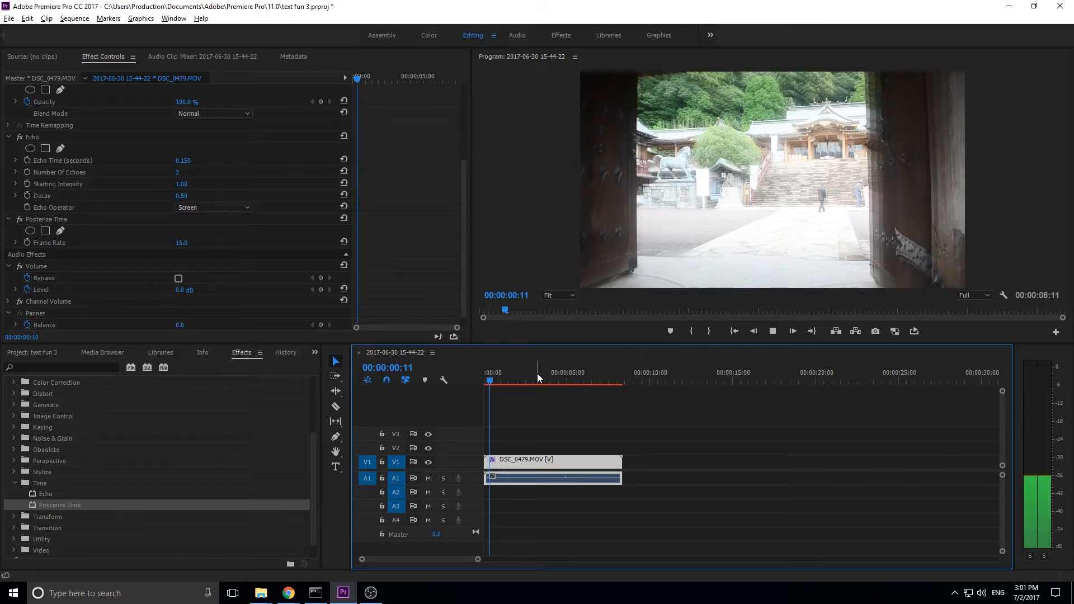
pyautogui.click(541, 373)
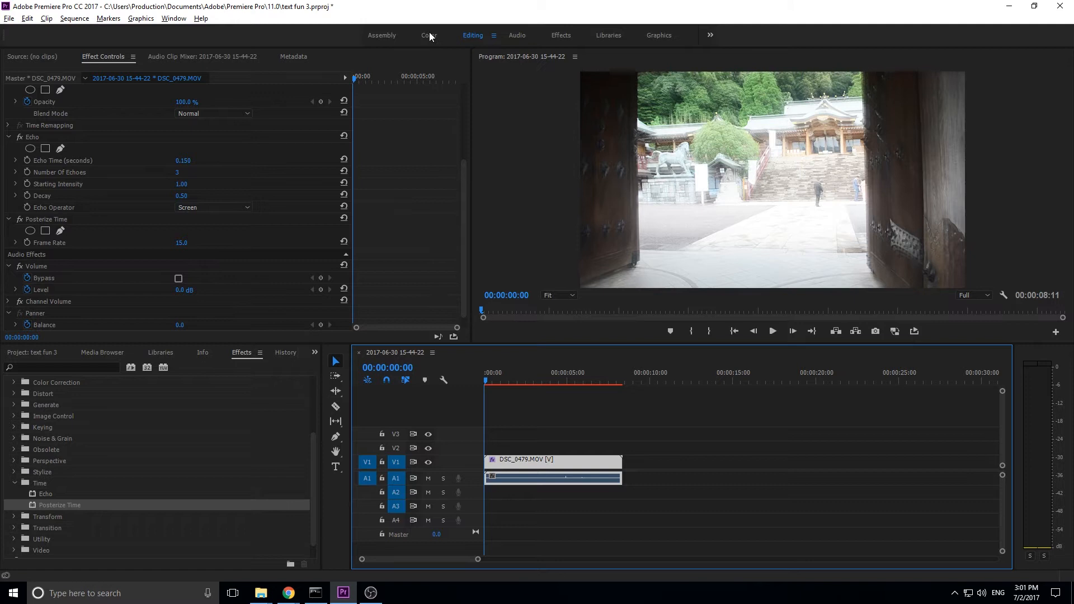
# Step: Switch to the Color workspace and show the Effects panel in the lower-left area
pyautogui.click(428, 34)
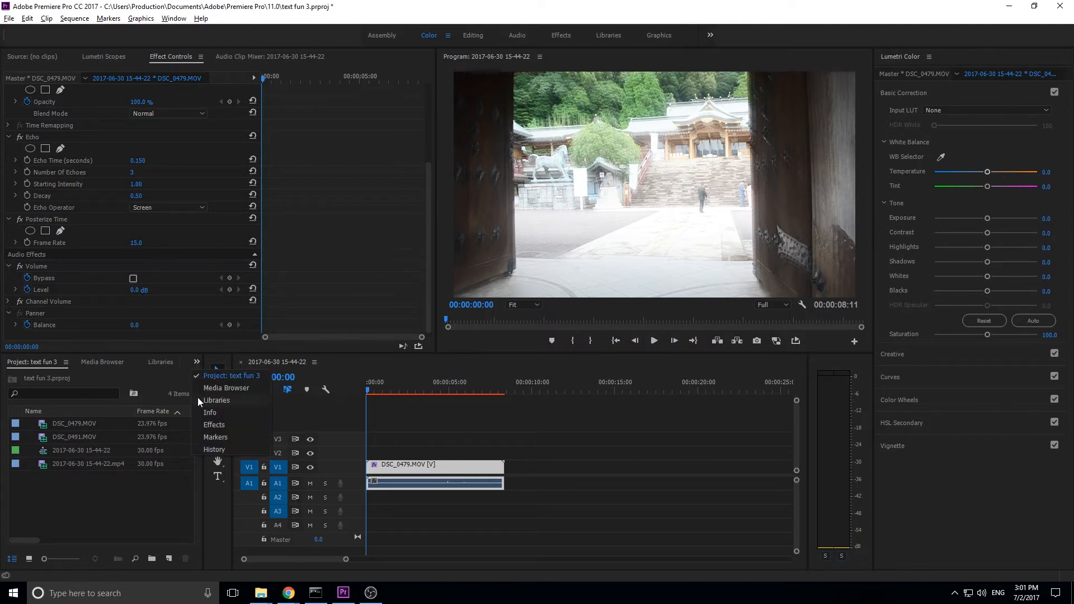
pyautogui.click(214, 425)
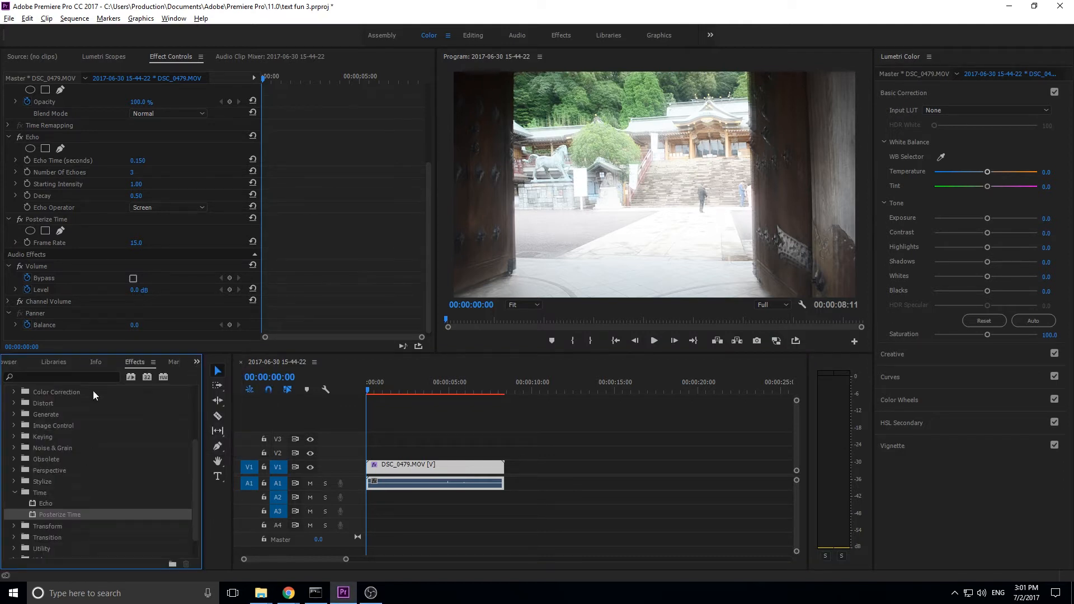
pyautogui.moveTo(6, 434)
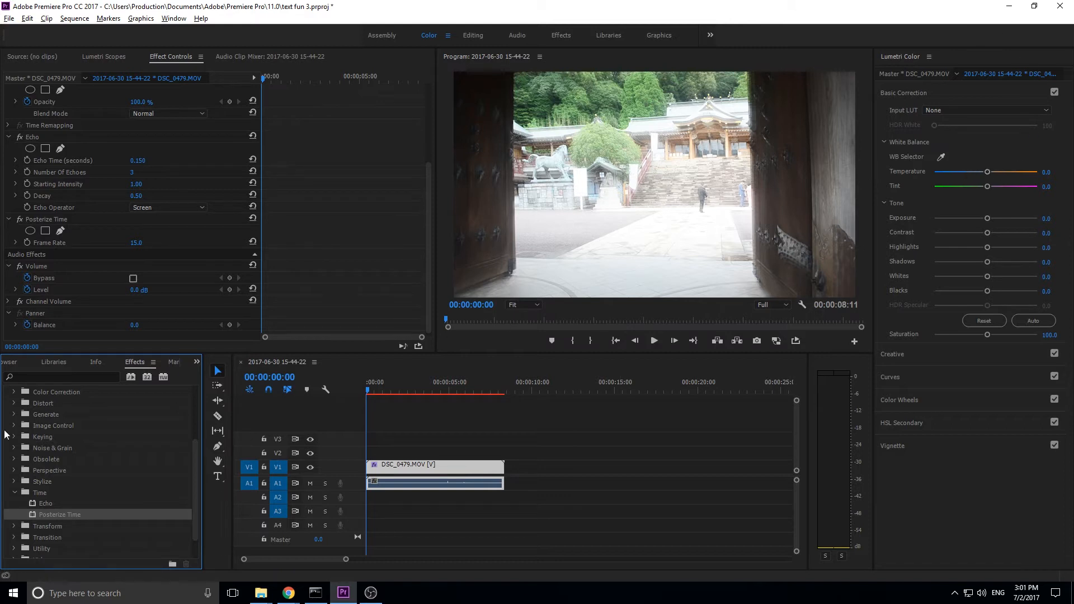
pyautogui.click(16, 362)
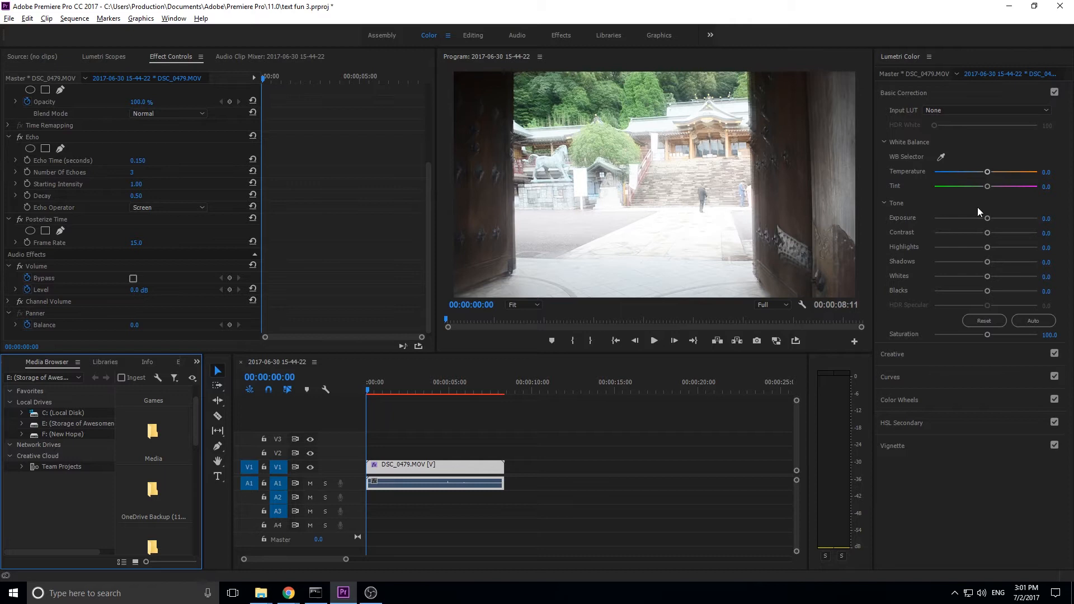
pyautogui.moveTo(1000, 226)
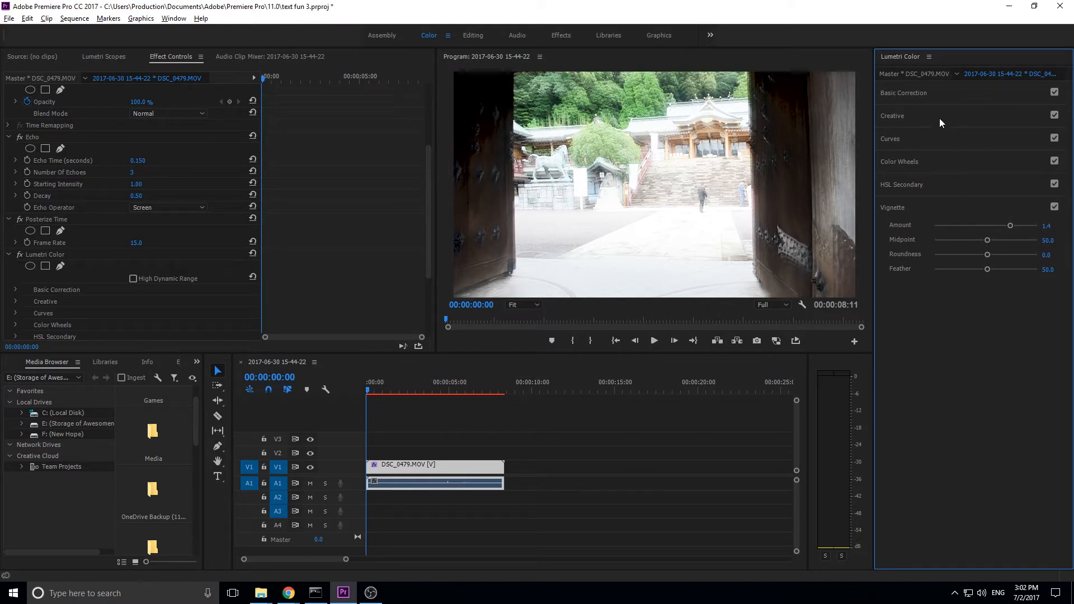
# Step: Reopen Lumetri Basic Correction to grade contrast, shadows, blacks and the 1.4 vignette
pyautogui.click(903, 92)
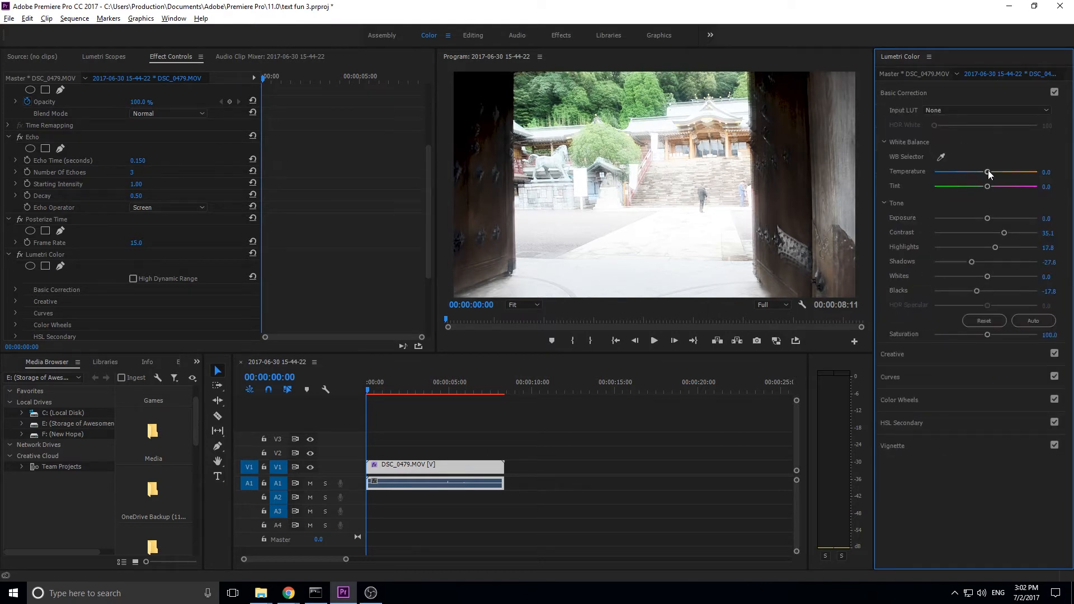
# Step: Expand Lumetri Curves and reshape the red, green and blue channel curves
pyautogui.click(890, 138)
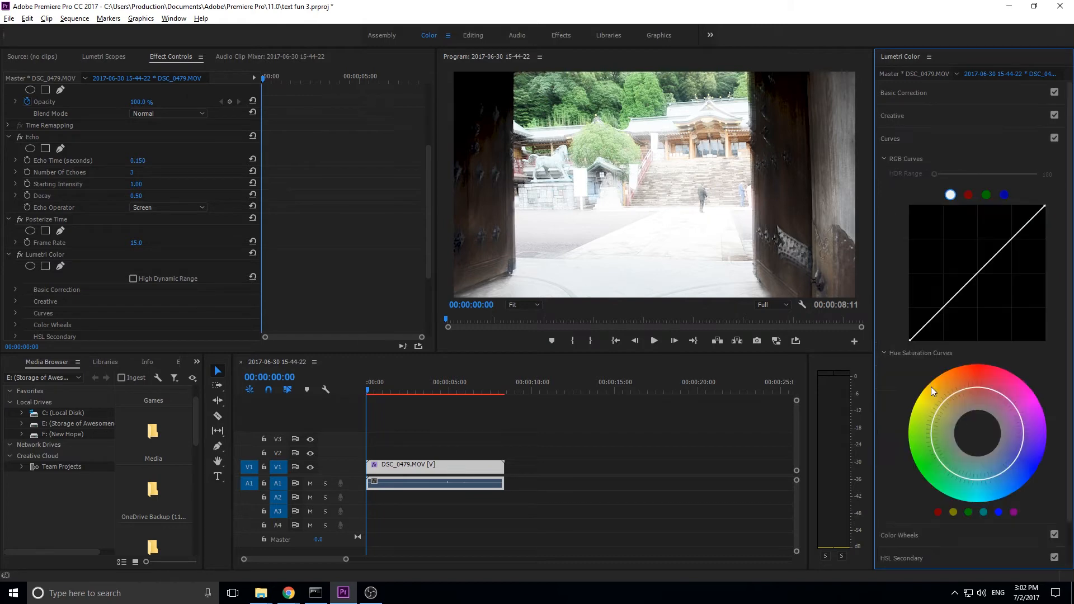
pyautogui.click(1004, 194)
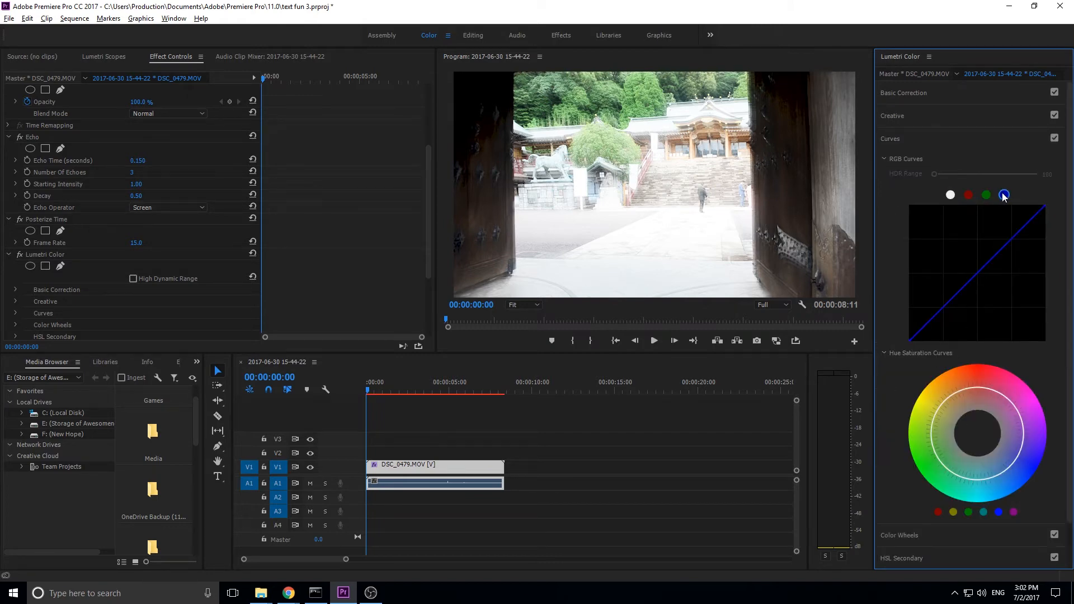
pyautogui.click(968, 196)
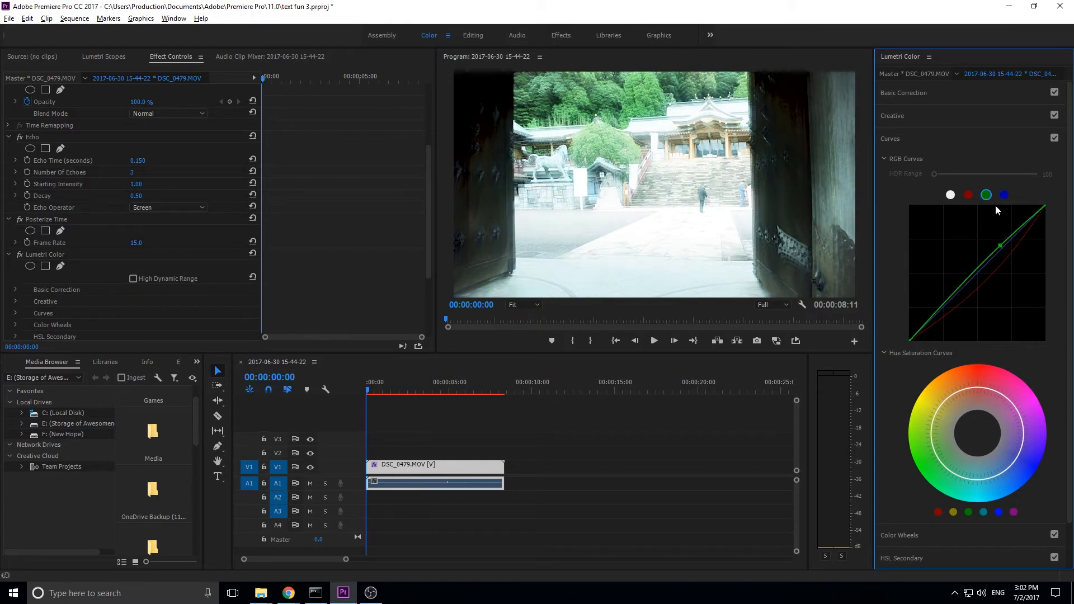
pyautogui.click(1004, 195)
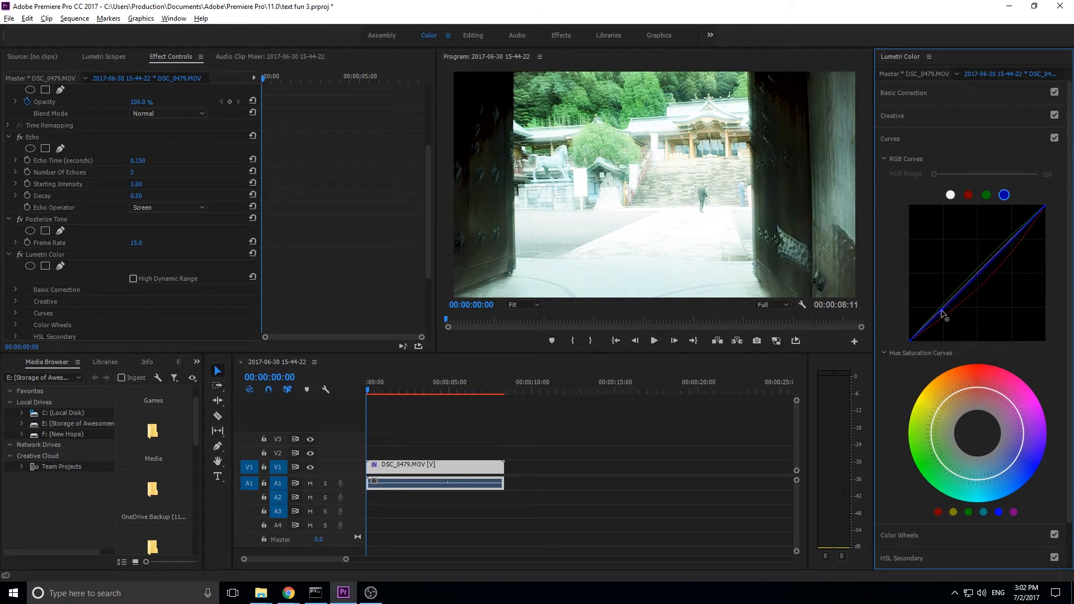
pyautogui.moveTo(924, 274)
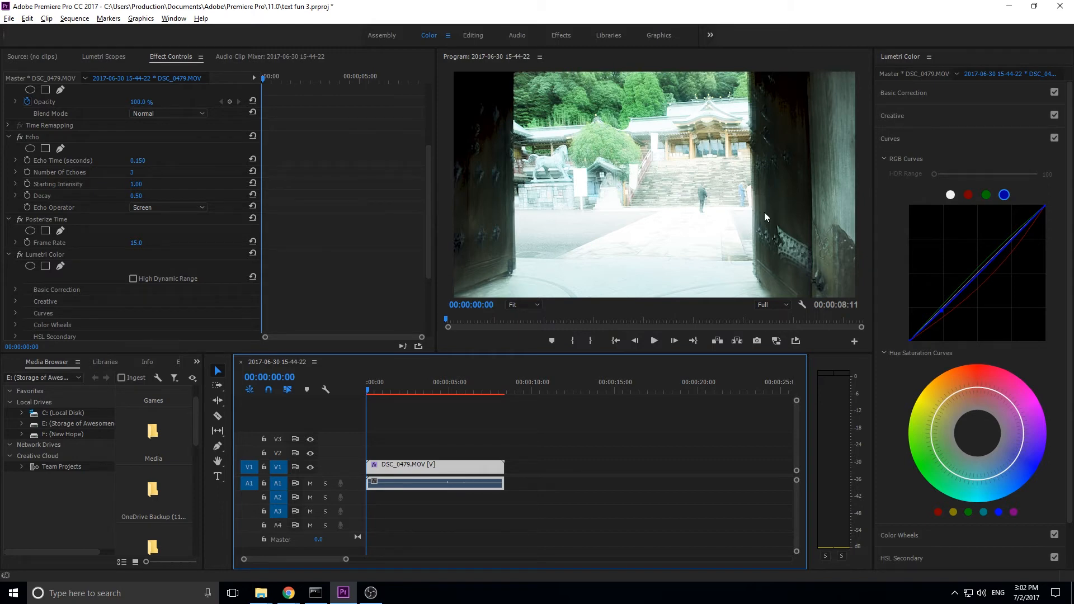
pyautogui.moveTo(412, 382)
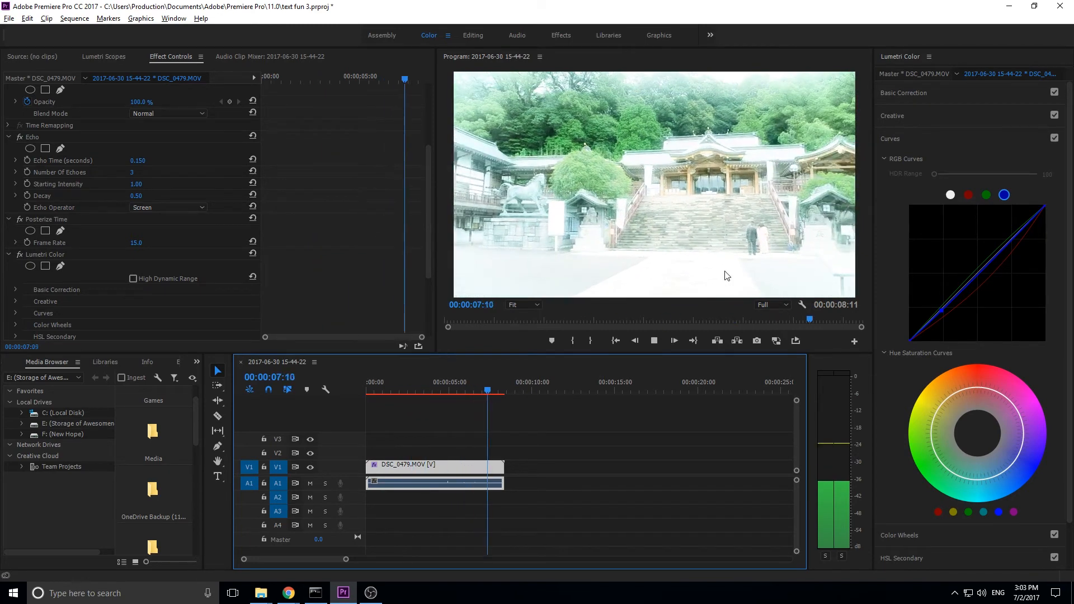
# Step: Set Exposure 0.7 and Highlights 89.2 in Basic Correction, then move to the Effects workspace
pyautogui.click(615, 341)
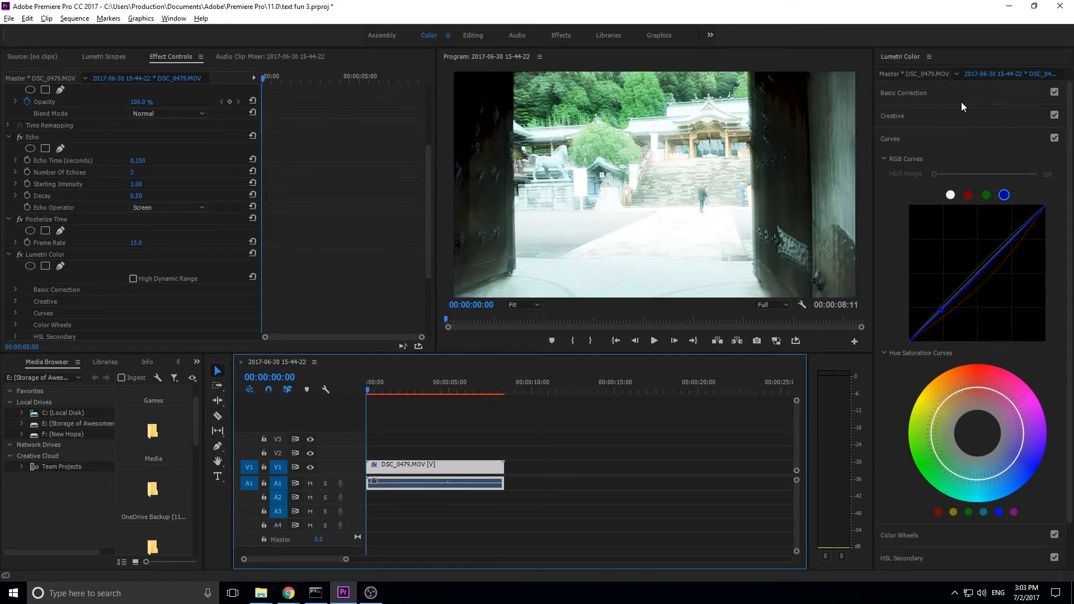
pyautogui.click(903, 92)
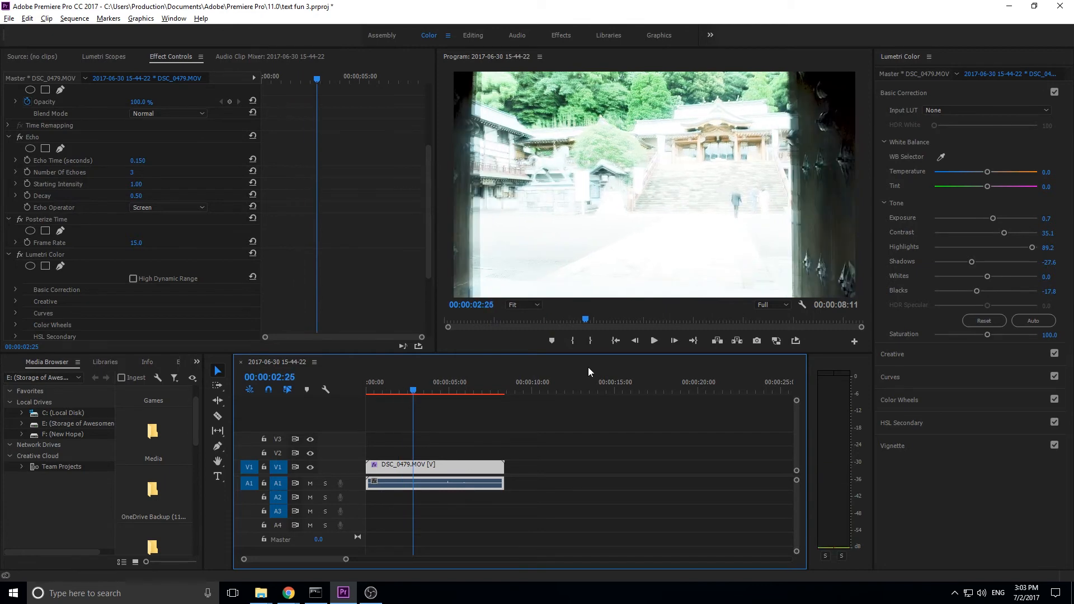
pyautogui.moveTo(518, 488)
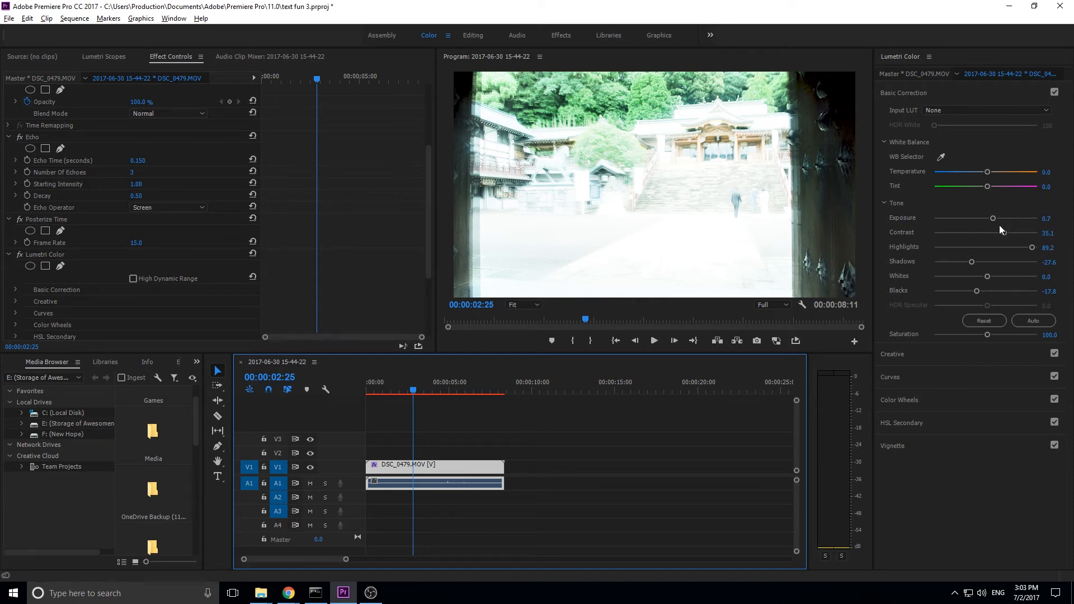
pyautogui.moveTo(965, 244)
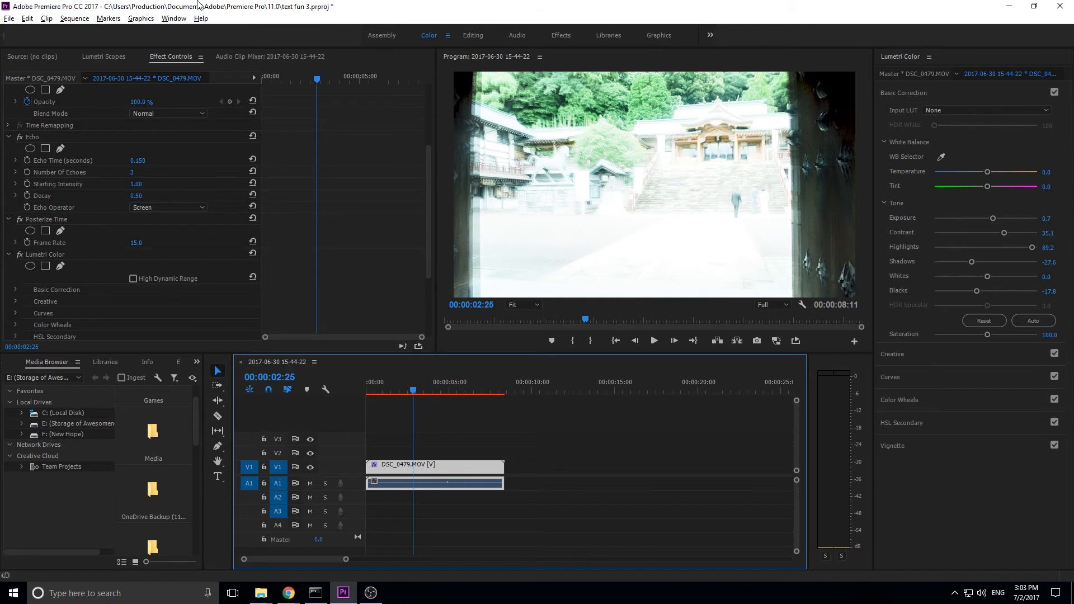
pyautogui.moveTo(475, 35)
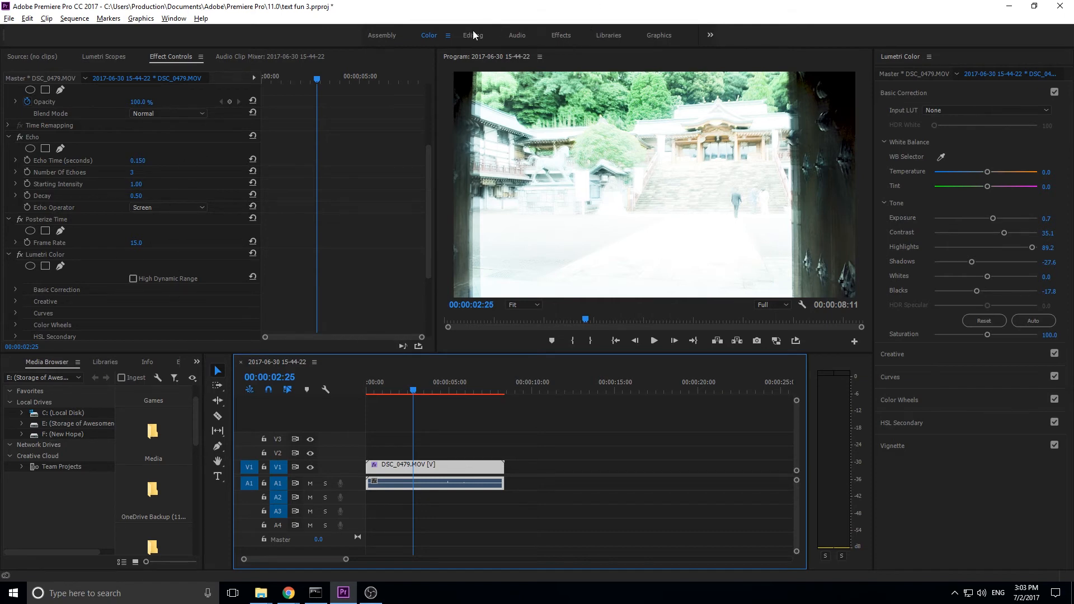
pyautogui.click(560, 34)
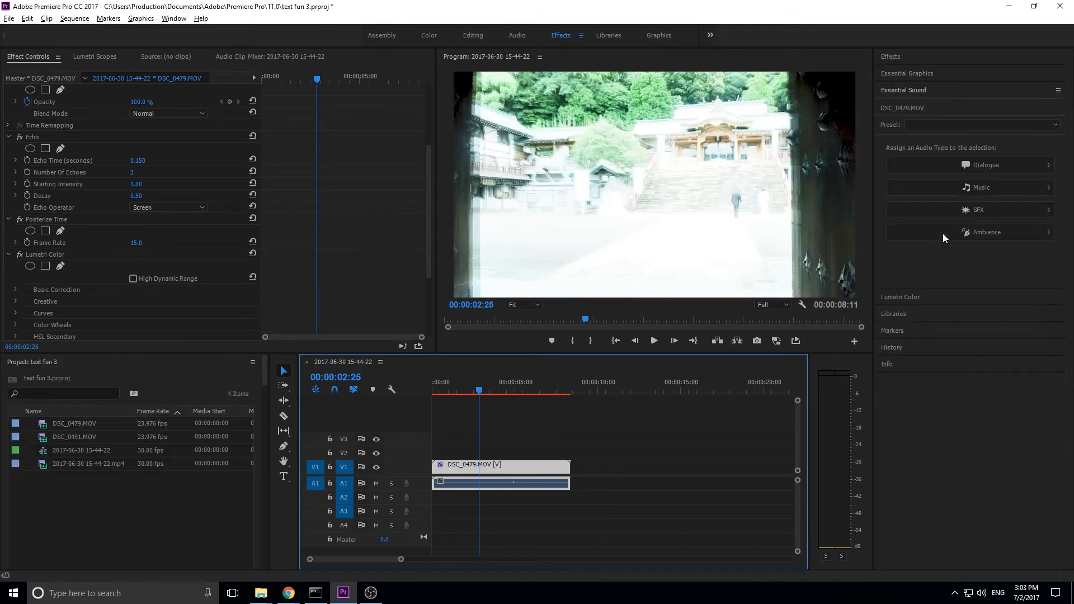
# Step: Search 'direc' and apply Directional Blur, with blur length reset to 0
pyautogui.click(891, 56)
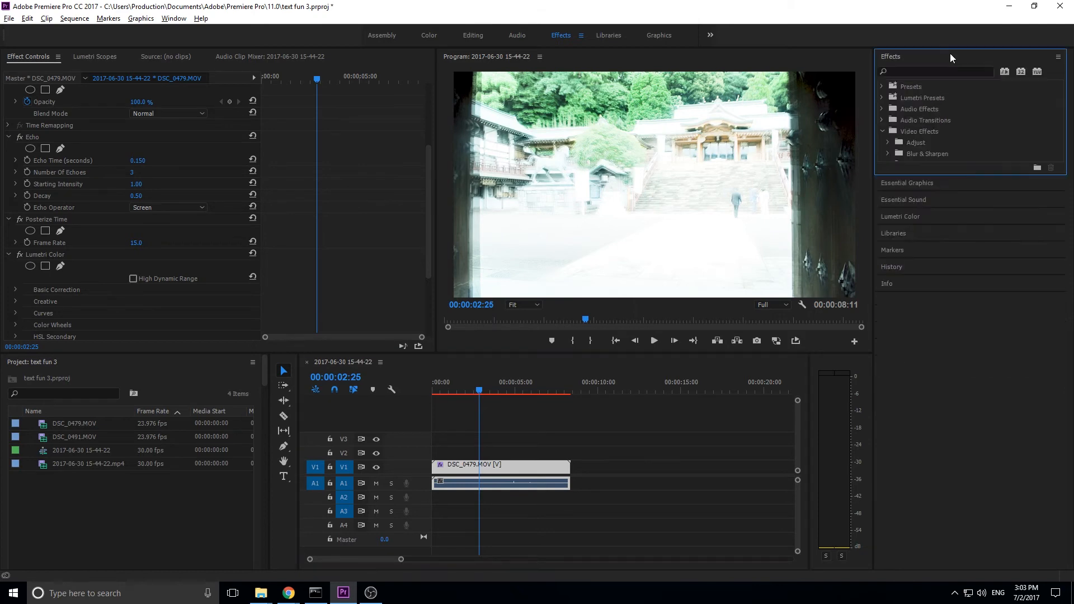
pyautogui.write('bl')
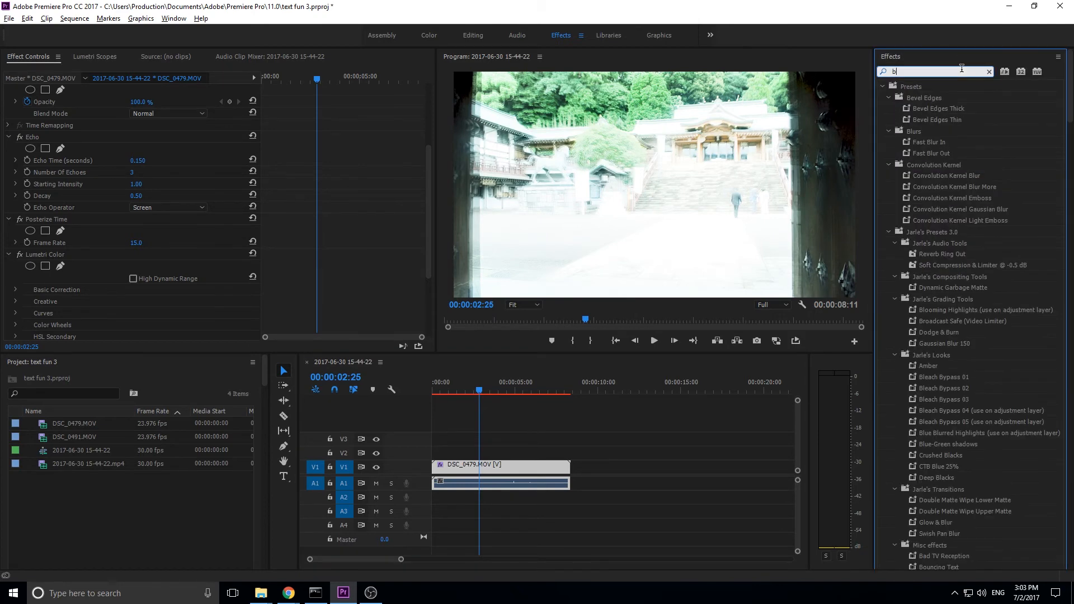
pyautogui.write('d')
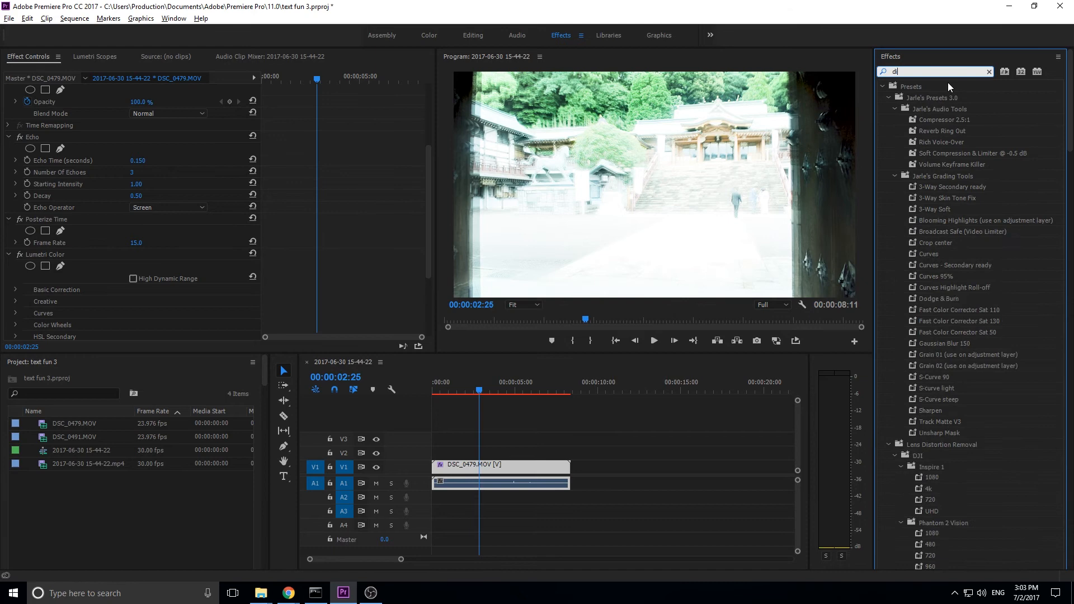
pyautogui.write('rec')
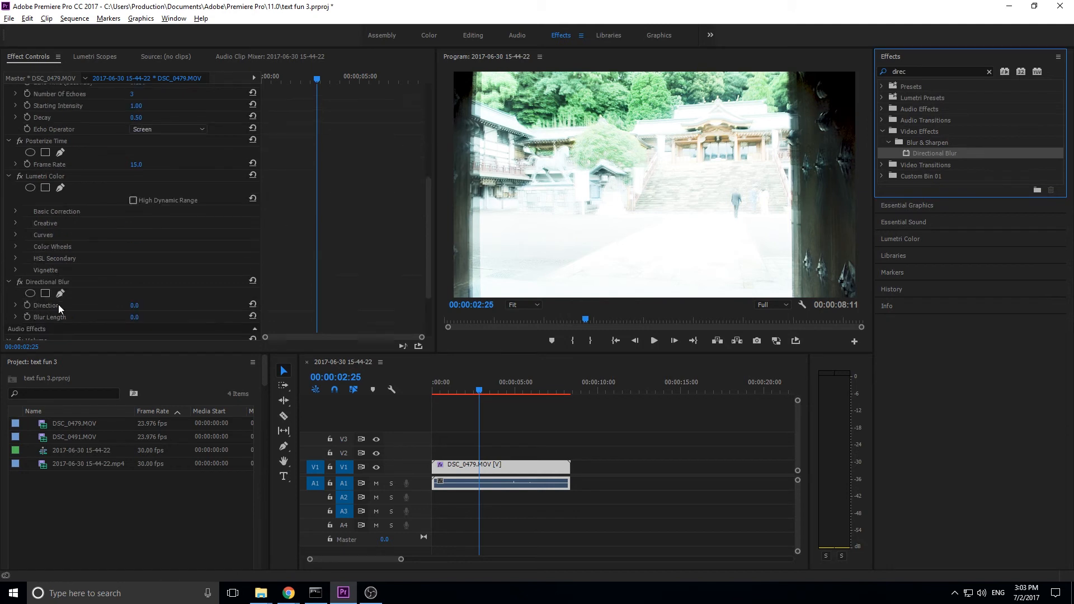
pyautogui.scroll(-3)
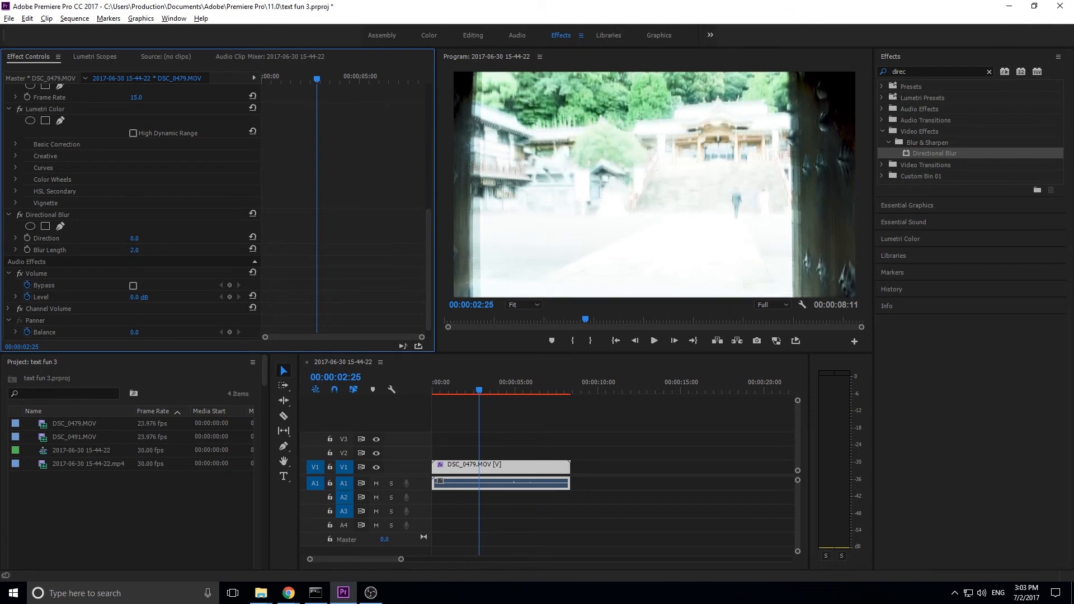
pyautogui.doubleClick(135, 250)
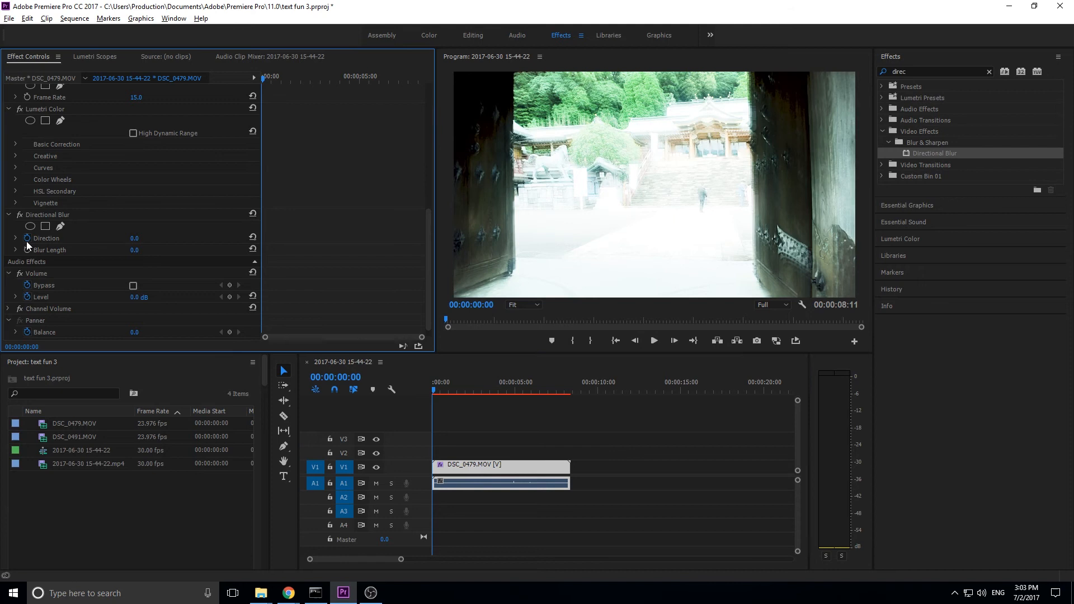
# Step: Keyframe Direction and Blur Length from 0:00, zeroing them at 2:27, then preview
pyautogui.click(454, 391)
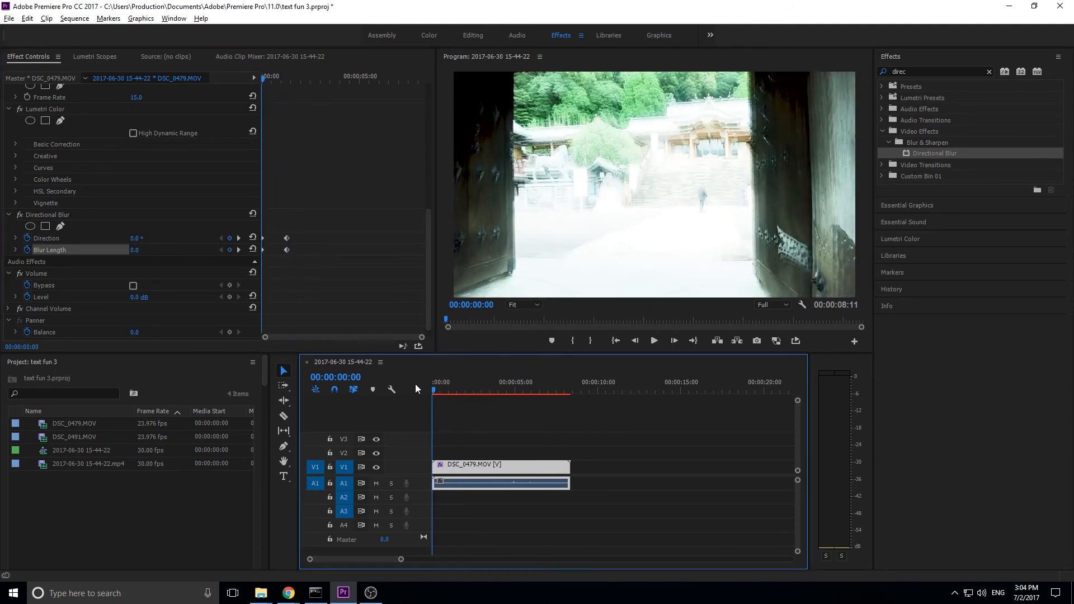
pyautogui.moveTo(427, 382)
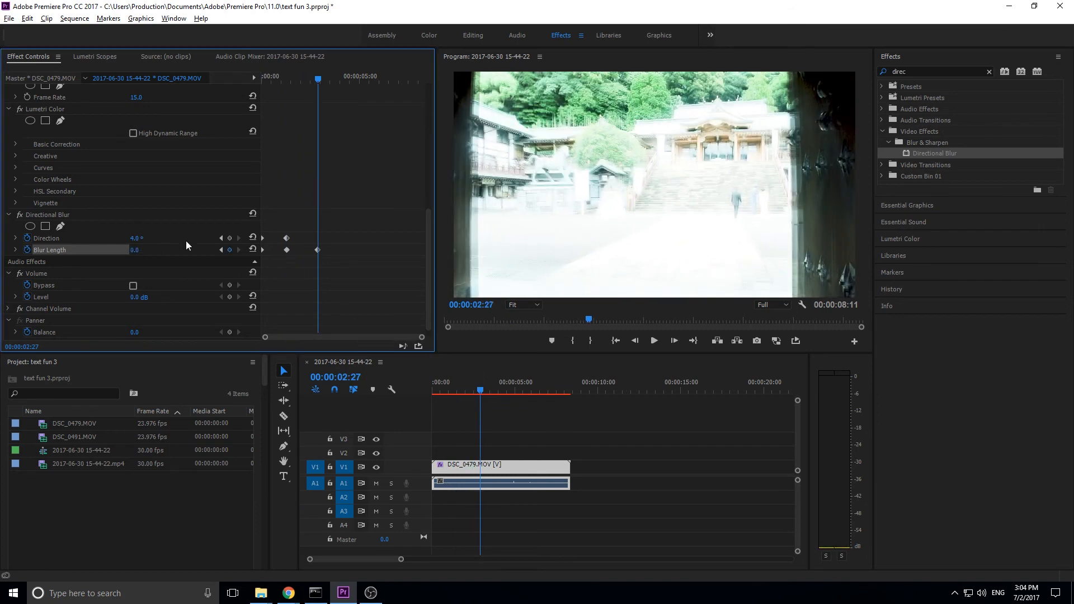
pyautogui.tripleClick(137, 238)
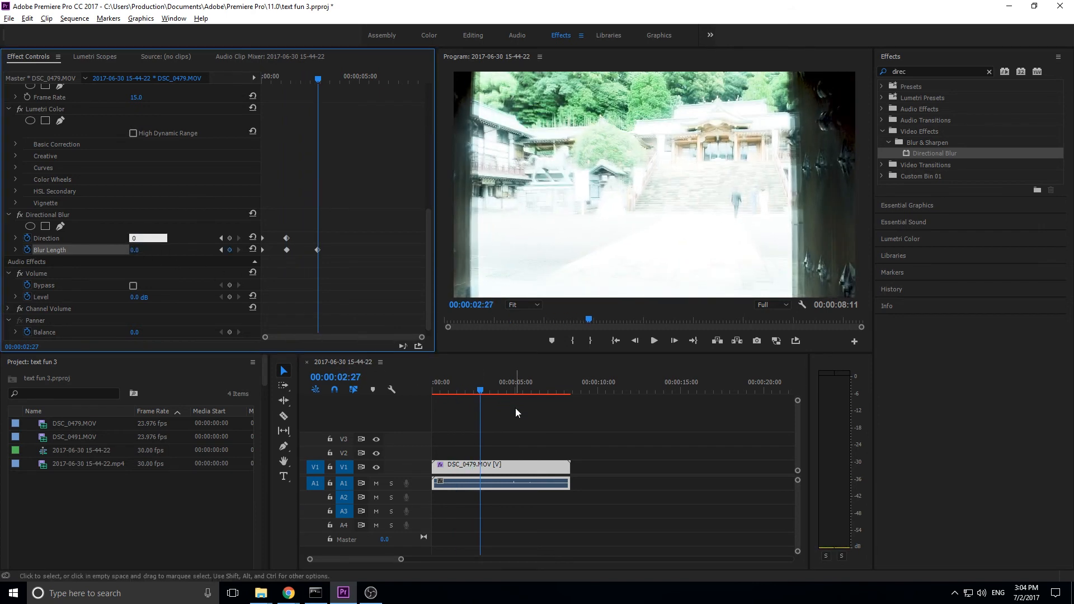
pyautogui.click(653, 340)
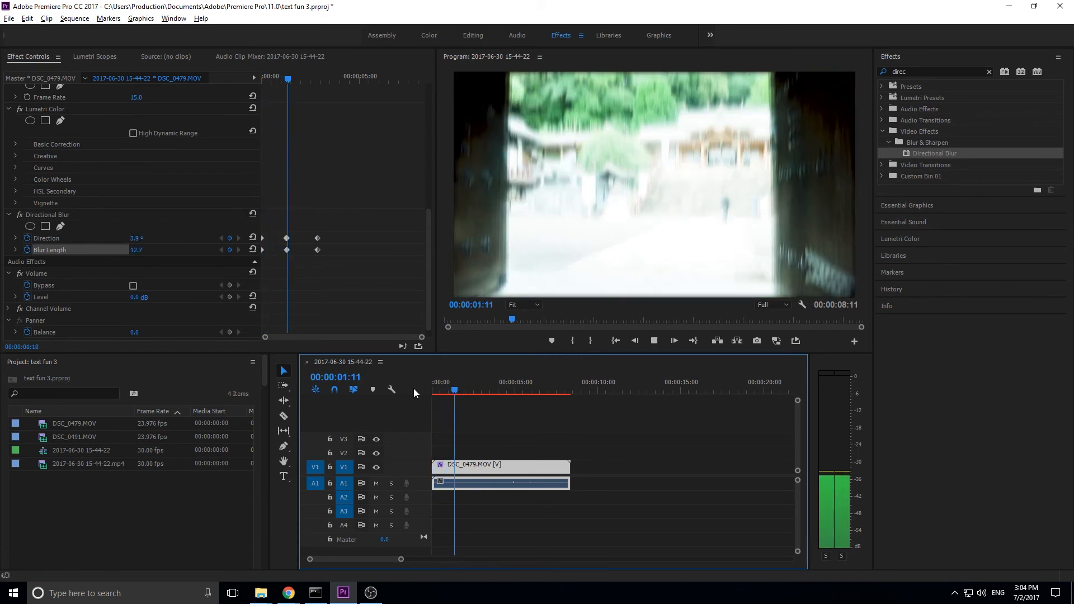
pyautogui.click(478, 394)
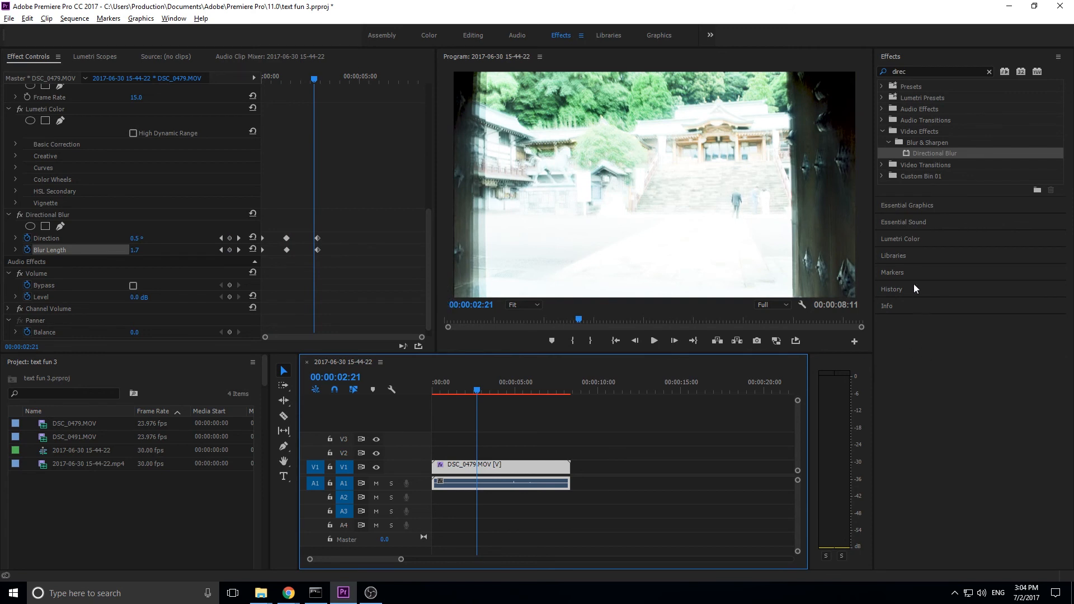
pyautogui.moveTo(688, 337)
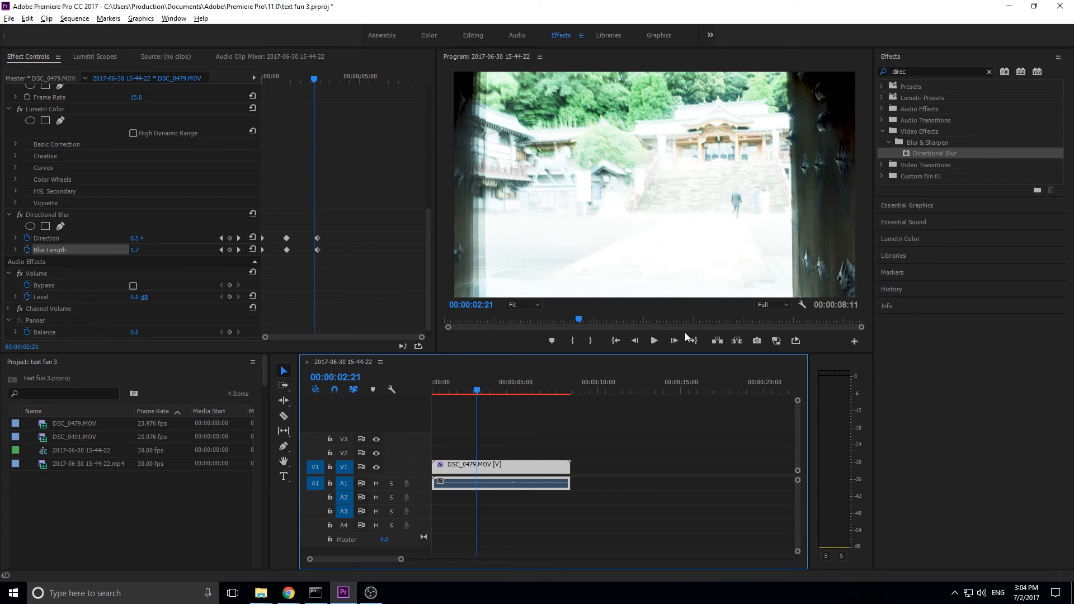